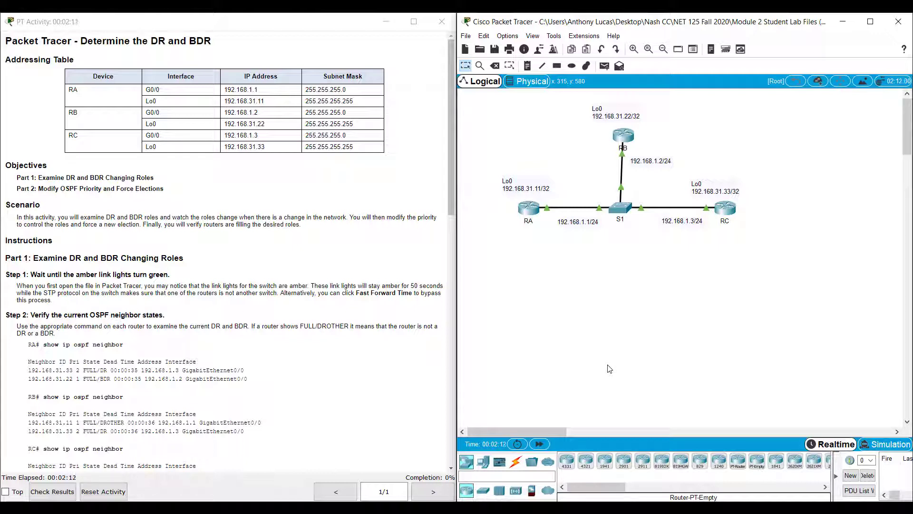
{"action": "mouse_move", "coordinate": [557, 383]}
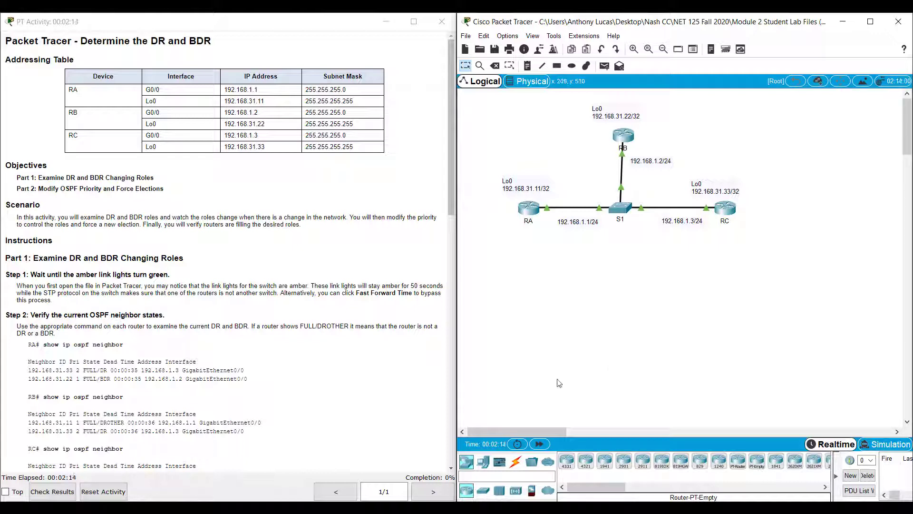
{"action": "mouse_move", "coordinate": [506, 153]}
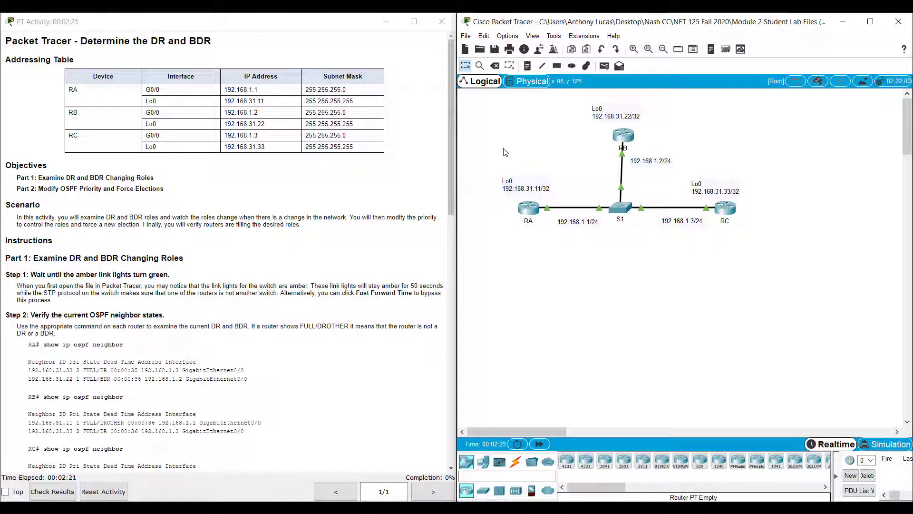
{"action": "mouse_move", "coordinate": [627, 134]}
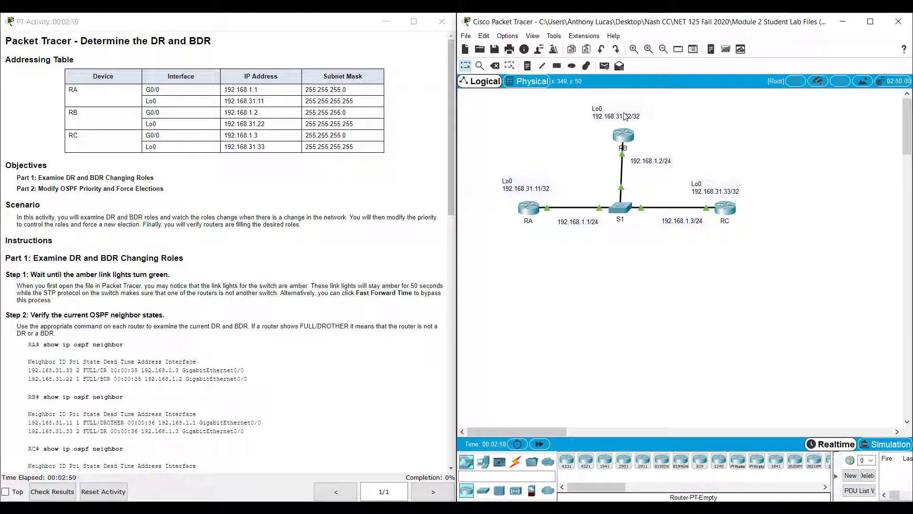
{"action": "mouse_move", "coordinate": [495, 218]}
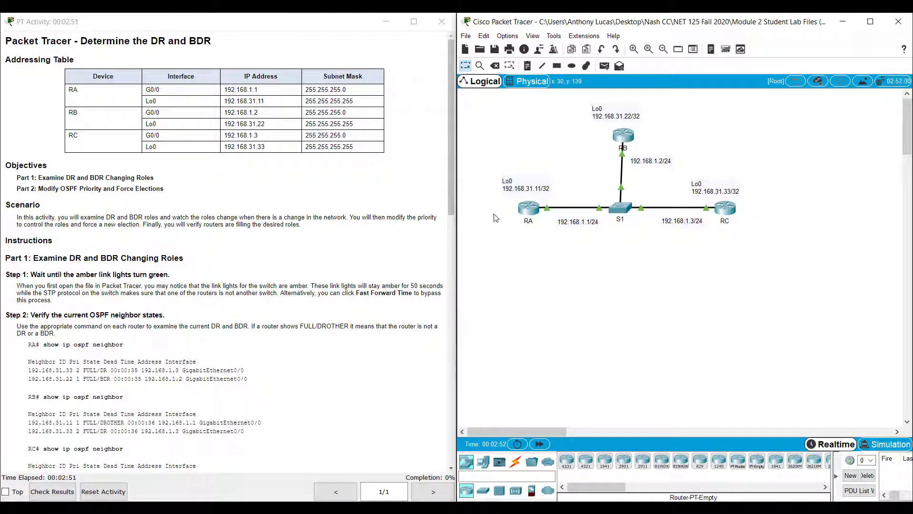
{"action": "mouse_move", "coordinate": [604, 179]}
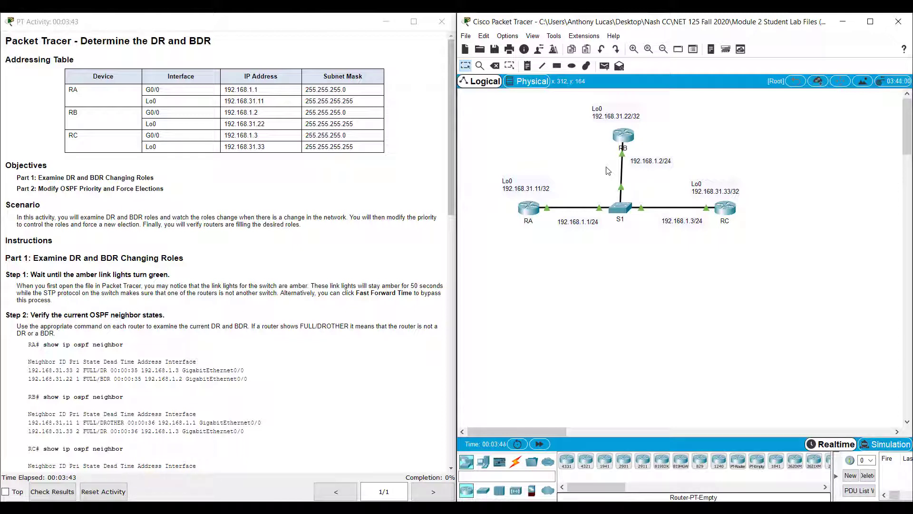
{"action": "mouse_move", "coordinate": [563, 154]}
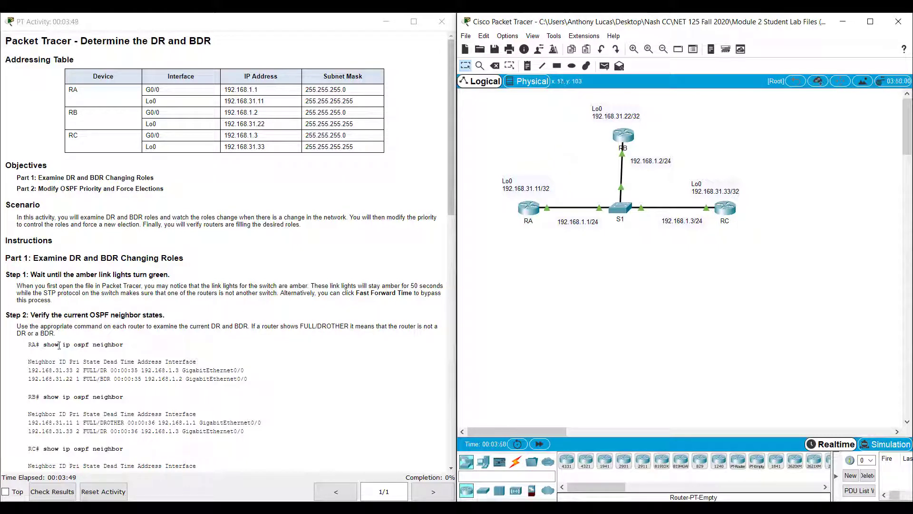
{"action": "mouse_move", "coordinate": [593, 196]}
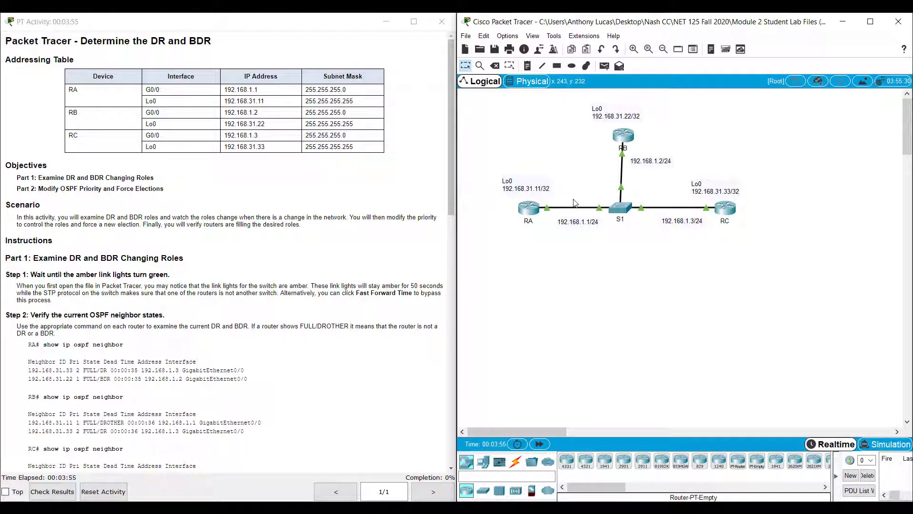
{"action": "mouse_move", "coordinate": [528, 211]}
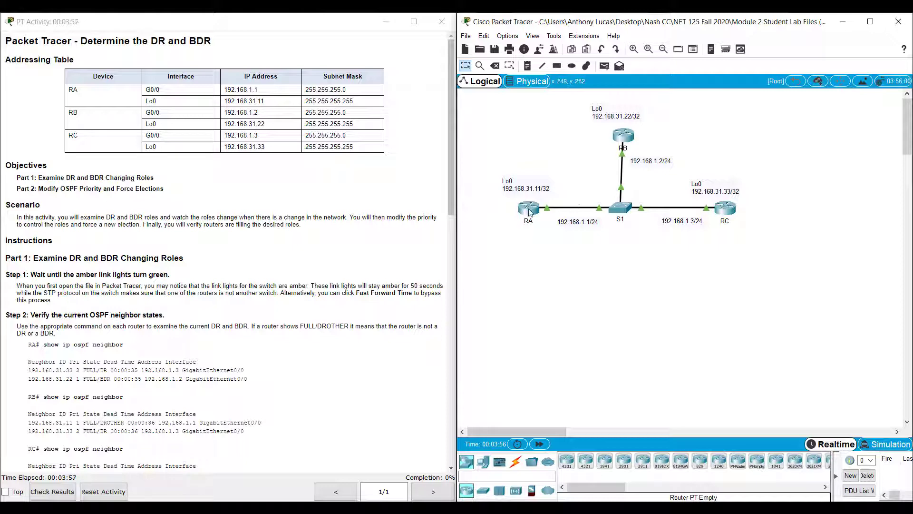
Step: View RA's OSPF neighbor table, marking 192.168.31.33 as DR and 192.168.31.22 as BDR
{"action": "left_click", "coordinate": [528, 208]}
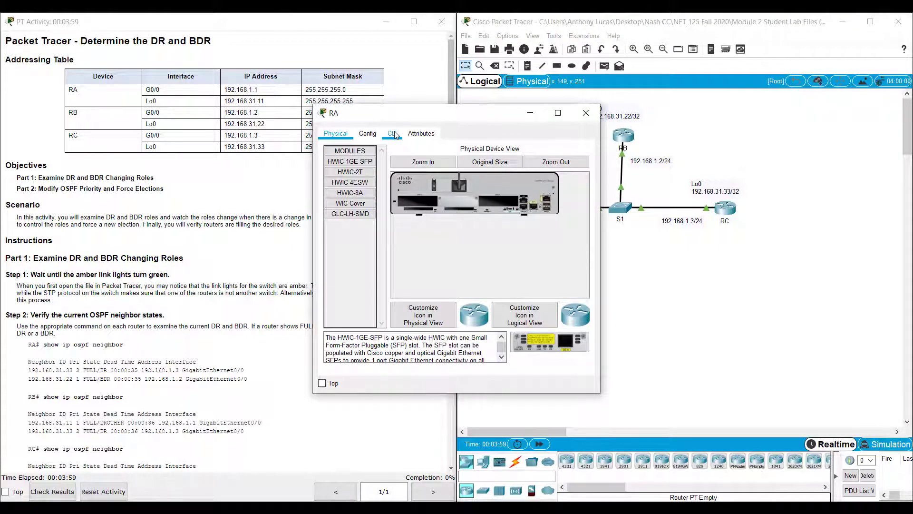
{"action": "left_click", "coordinate": [391, 133]}
{"action": "type", "text": "show ip ospf"}
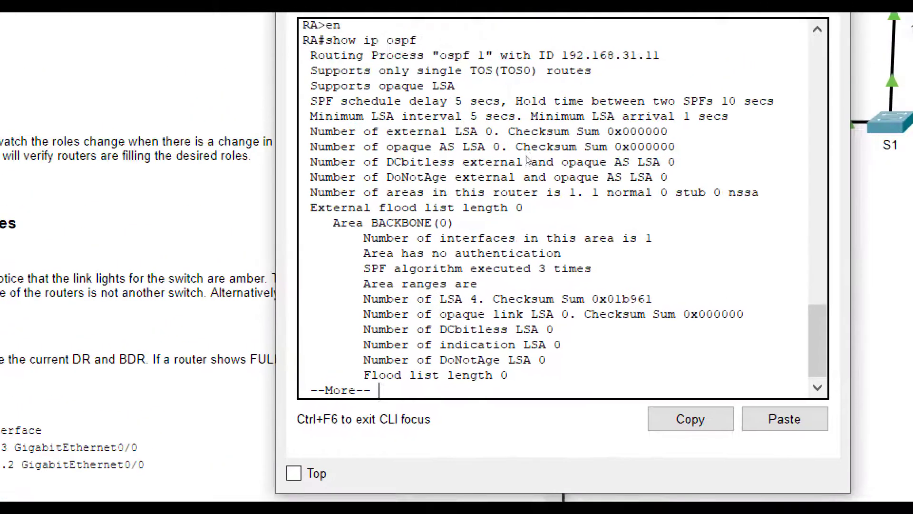
{"action": "left_click_drag", "start_coordinate": [559, 14], "coordinate": [533, 29]}
{"action": "type", "text": "show ip ospf neighbor"}
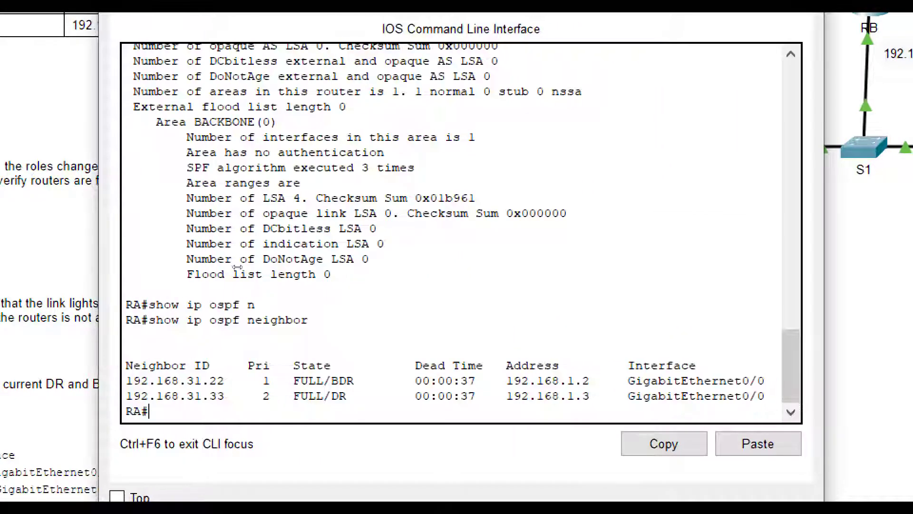
{"action": "mouse_move", "coordinate": [307, 332]}
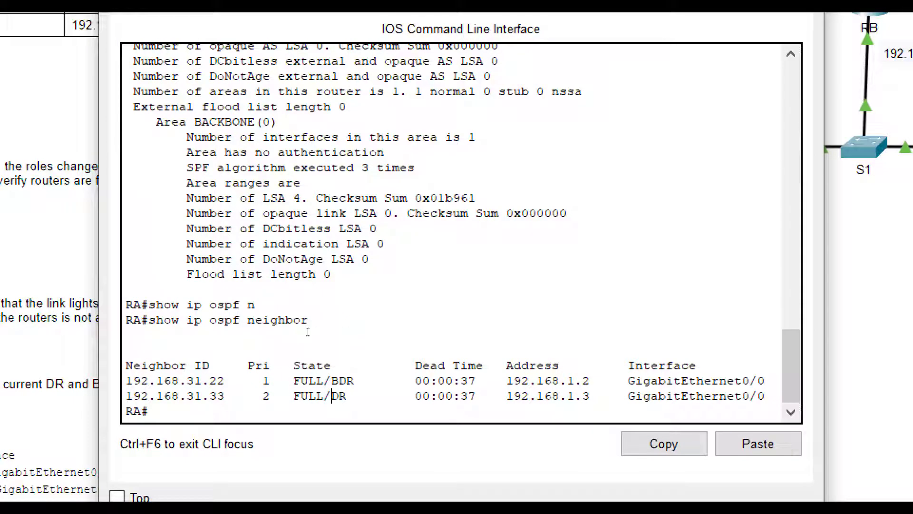
{"action": "mouse_move", "coordinate": [554, 331]}
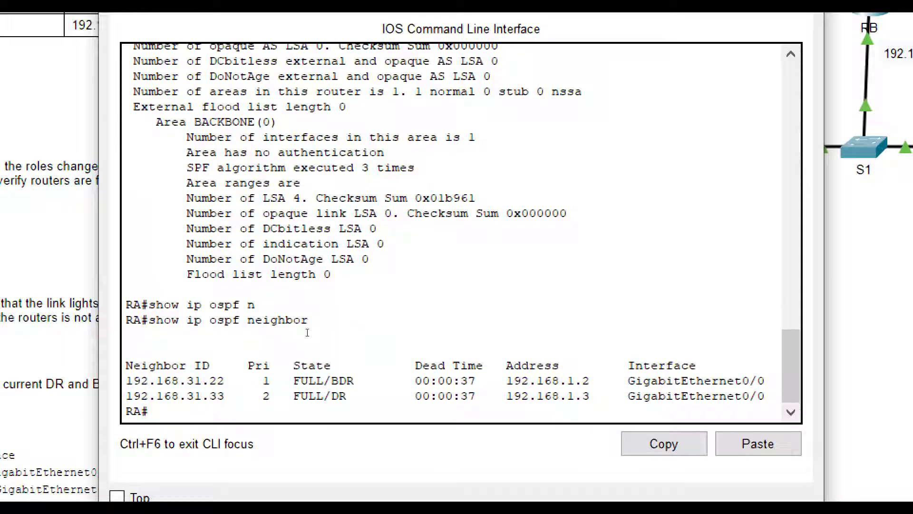
{"action": "double_click", "coordinate": [175, 396]}
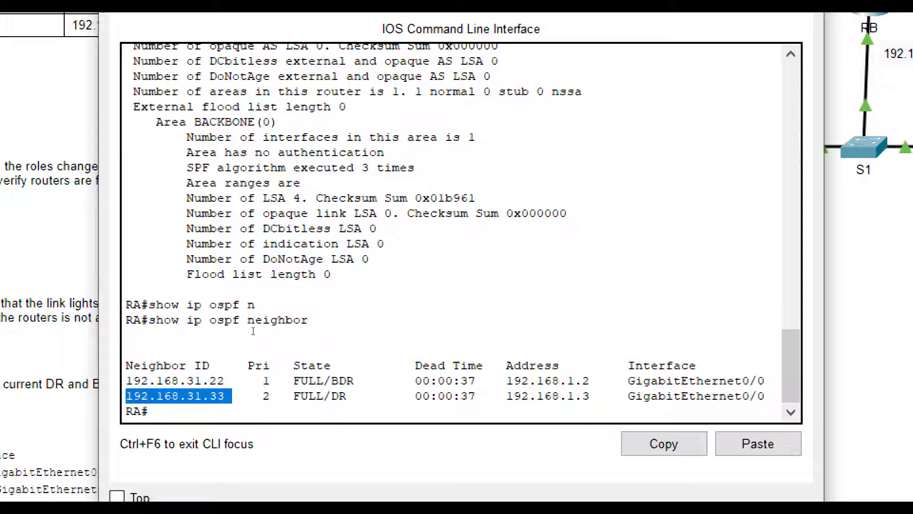
{"action": "mouse_move", "coordinate": [259, 326]}
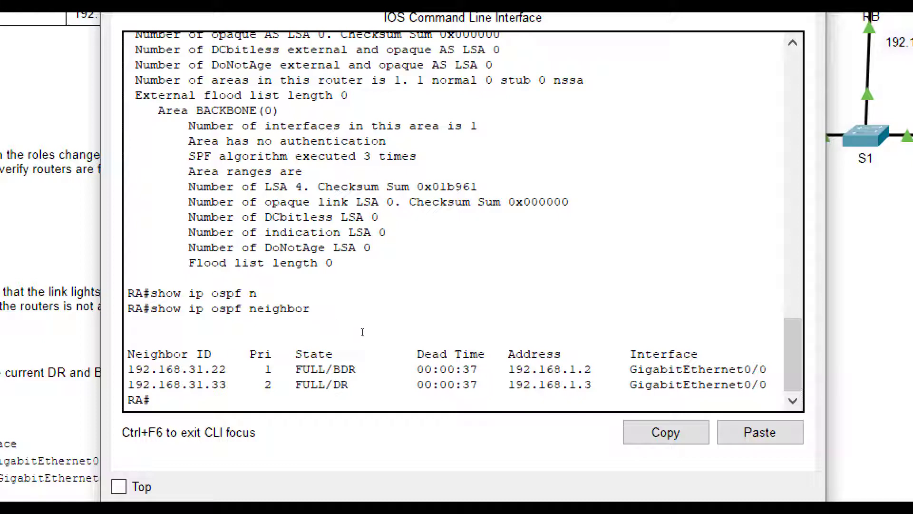
{"action": "double_click", "coordinate": [334, 384]}
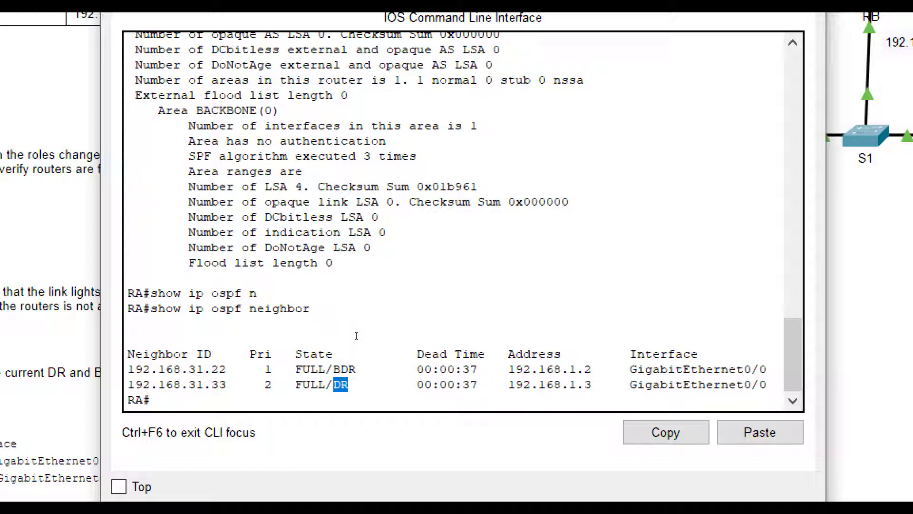
{"action": "mouse_move", "coordinate": [302, 323]}
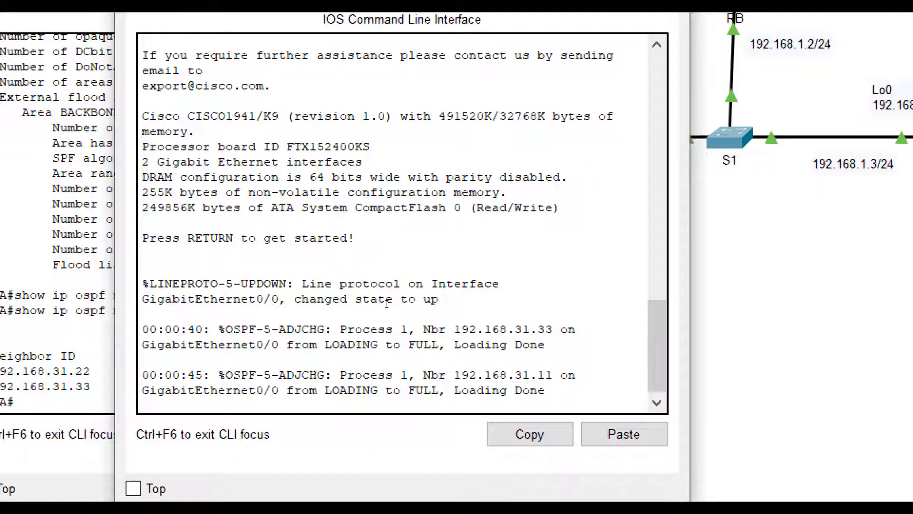
Step: Run show ip ospf on RA and mark the DROTHER neighbor 192.168.31.11 and RA's router ID
{"action": "type", "text": "en"}
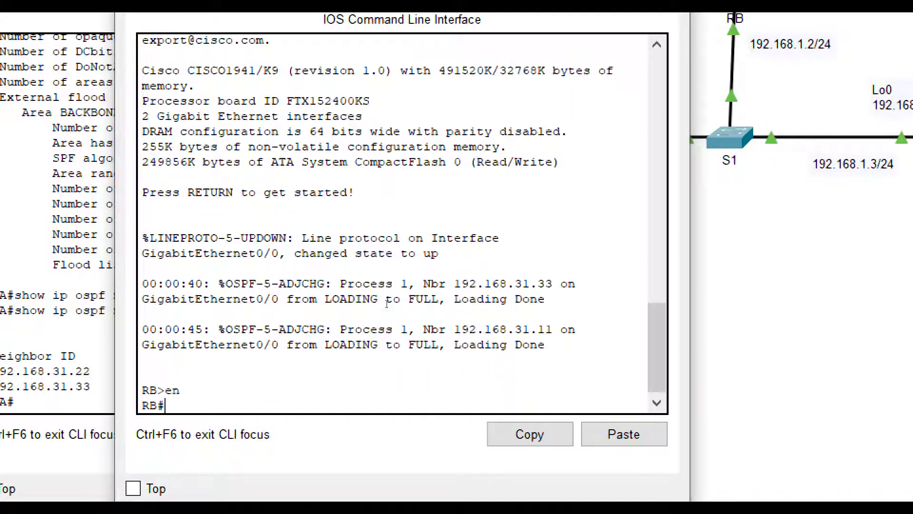
{"action": "type", "text": "show ip ospf neighbor"}
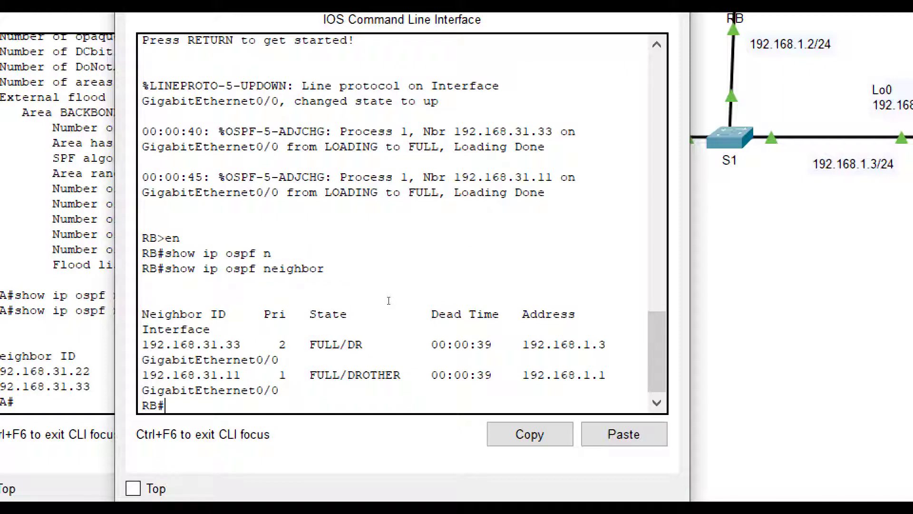
{"action": "mouse_move", "coordinate": [312, 300]}
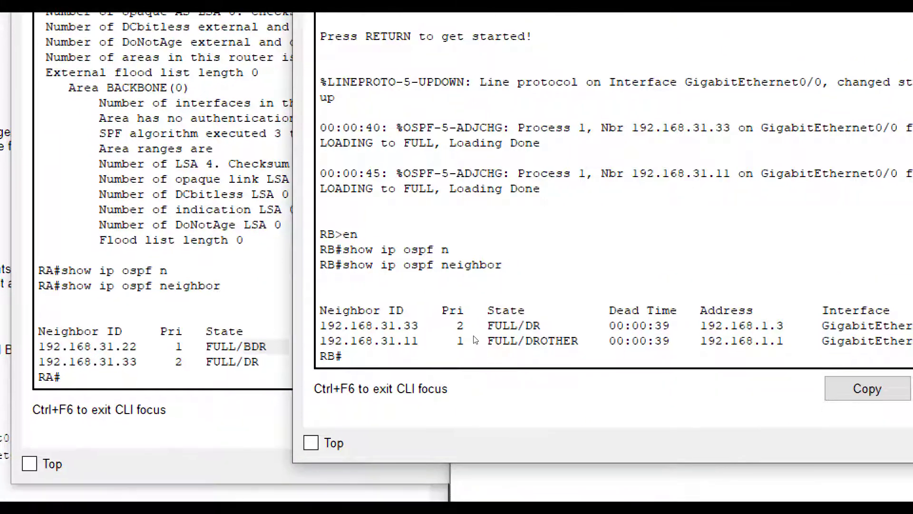
{"action": "double_click", "coordinate": [511, 326]}
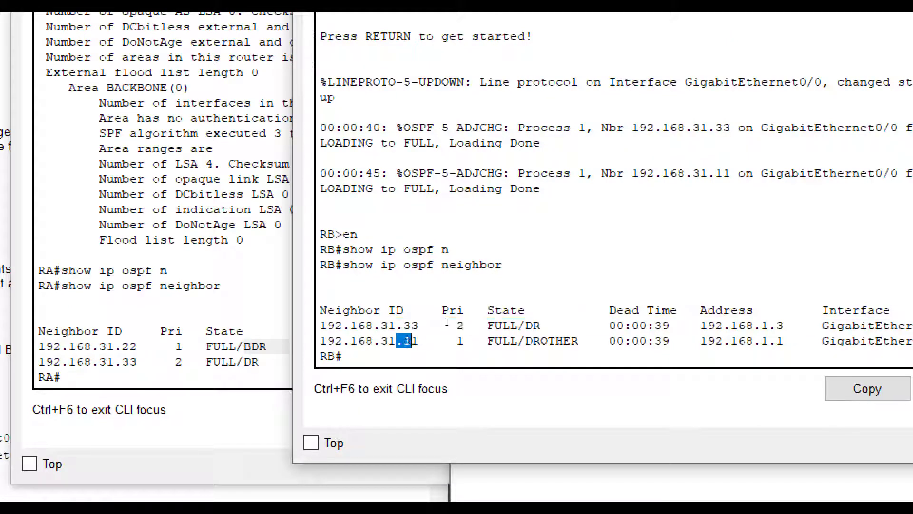
{"action": "left_click_drag", "start_coordinate": [408, 340], "coordinate": [530, 341]}
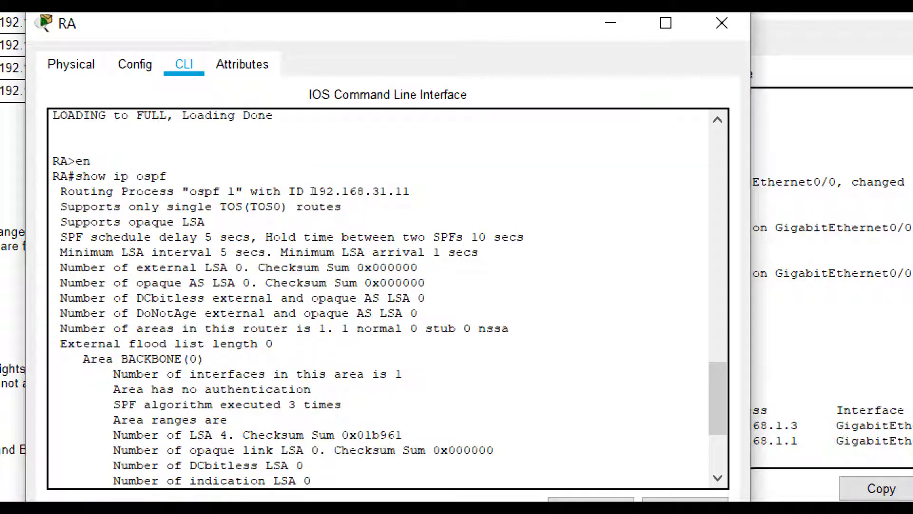
{"action": "double_click", "coordinate": [116, 176]}
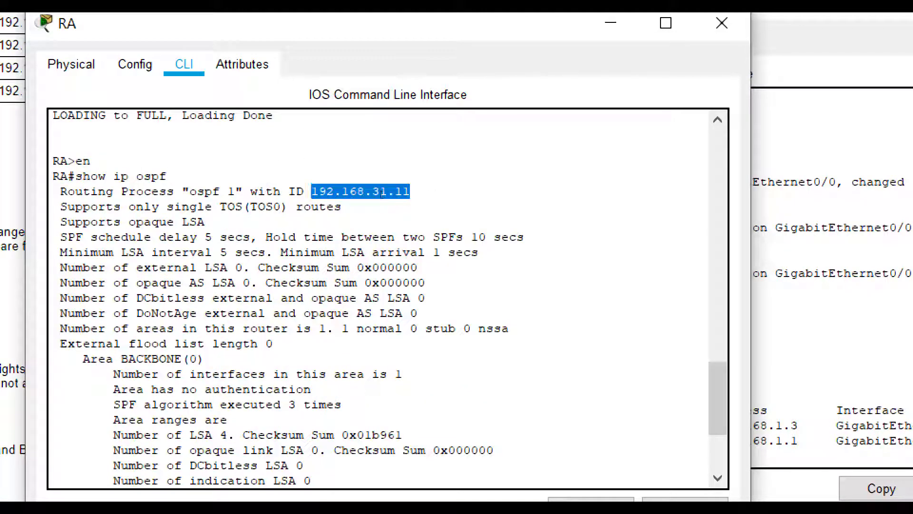
{"action": "mouse_move", "coordinate": [360, 165]}
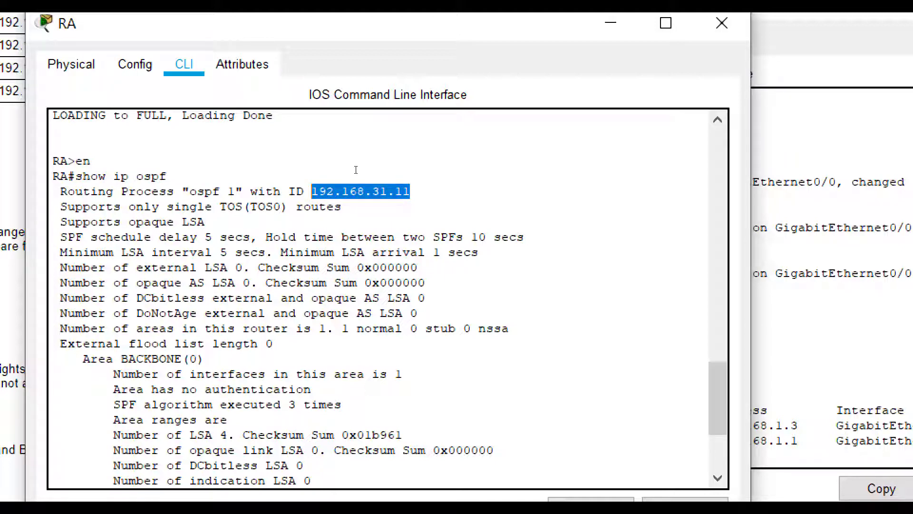
{"action": "mouse_move", "coordinate": [318, 138]}
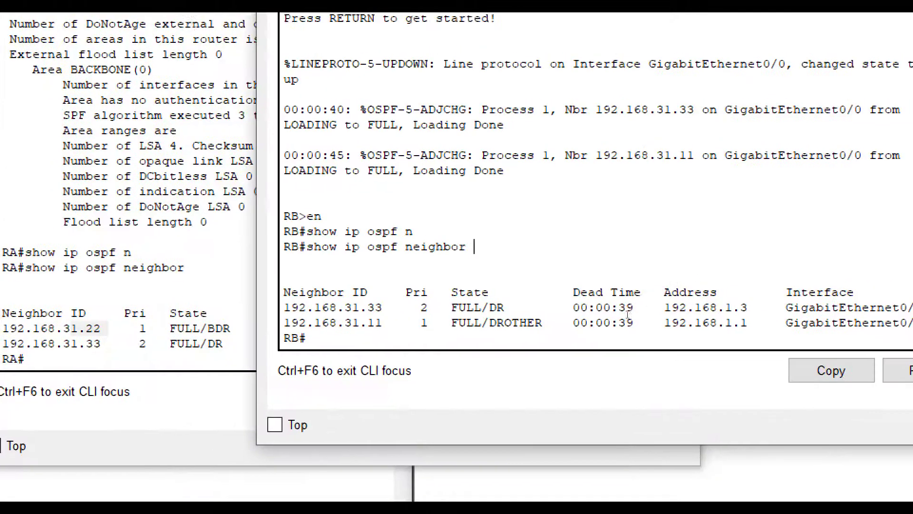
Step: List RB's OSPF neighbors, showing RC as DR and RA as DROTHER
{"action": "key", "text": "enter"}
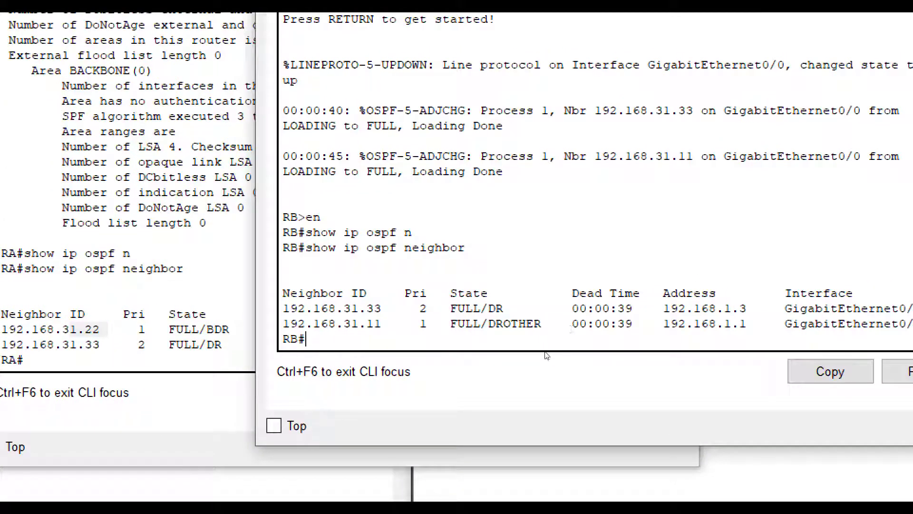
{"action": "type", "text": "show ip ospf"}
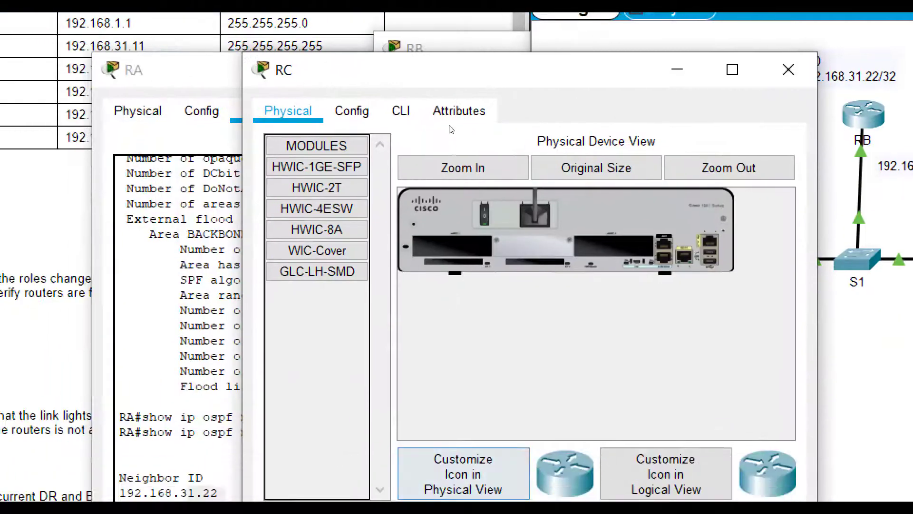
Step: Run show ip ospf on RC's CLI and highlight its neighbor output line
{"action": "left_click", "coordinate": [401, 111]}
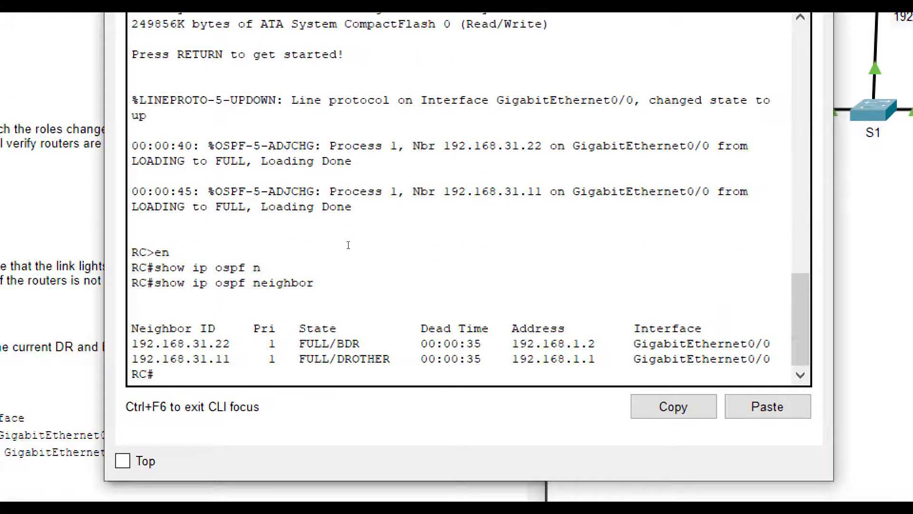
{"action": "type", "text": "show ip ospf"}
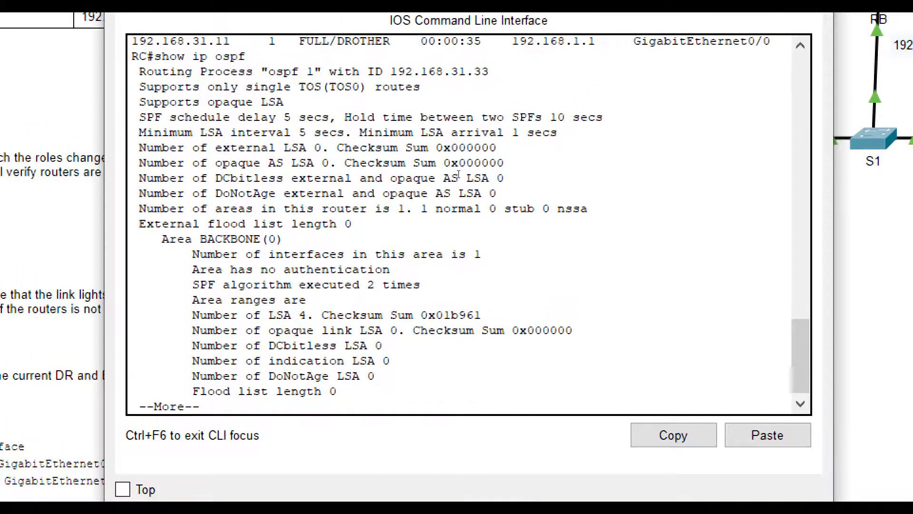
{"action": "left_click_drag", "start_coordinate": [161, 71], "coordinate": [489, 71]}
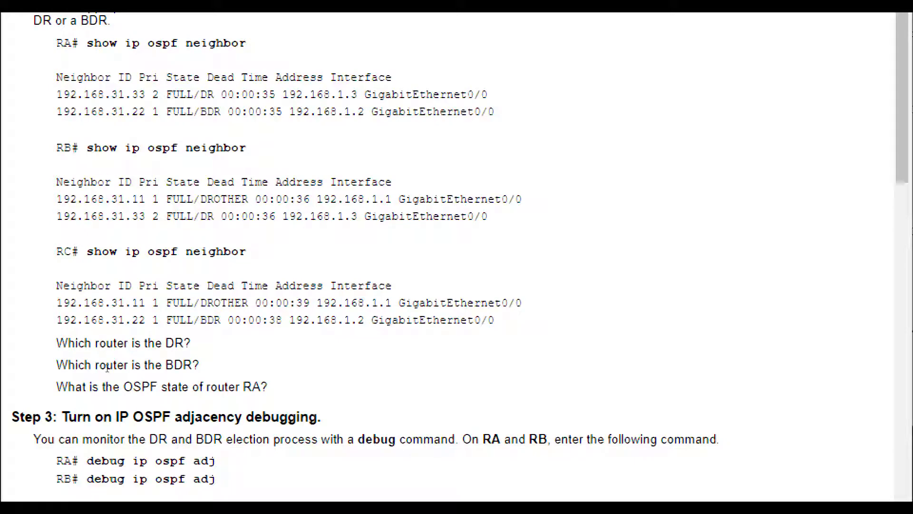
Step: Scroll the lab instructions to Step 3 on OSPF adjacency debugging
{"action": "scroll", "scroll_direction": "down", "scroll_amount": 3}
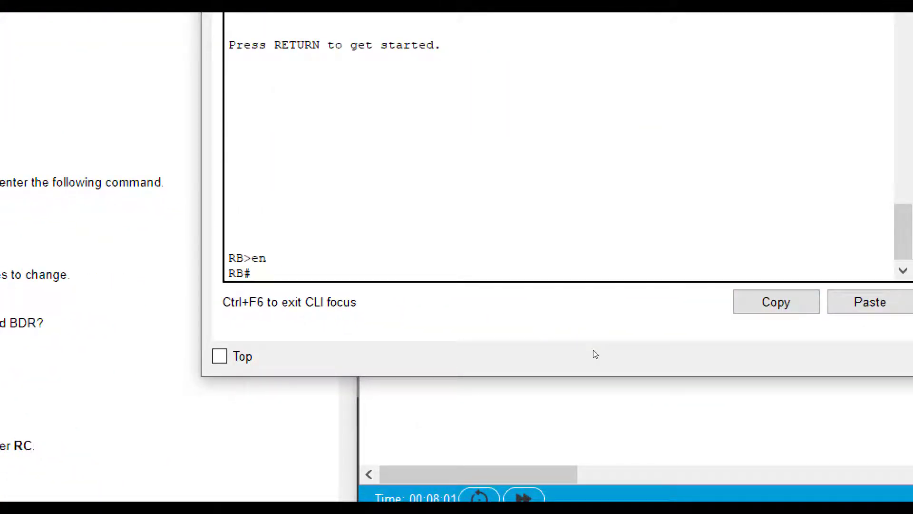
Step: Query RB's debug ? and debug ip ? option lists down to the ospf keyword
{"action": "type", "text": "deub"}
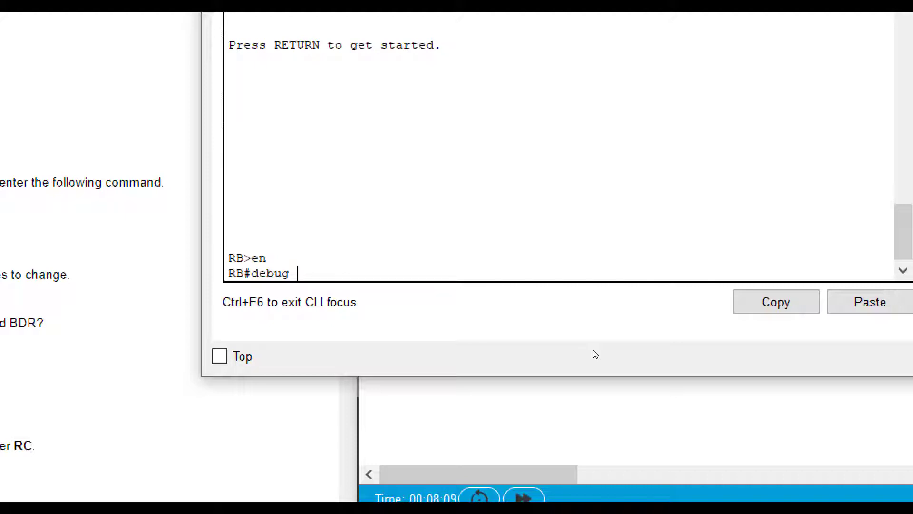
{"action": "type", "text": "?"}
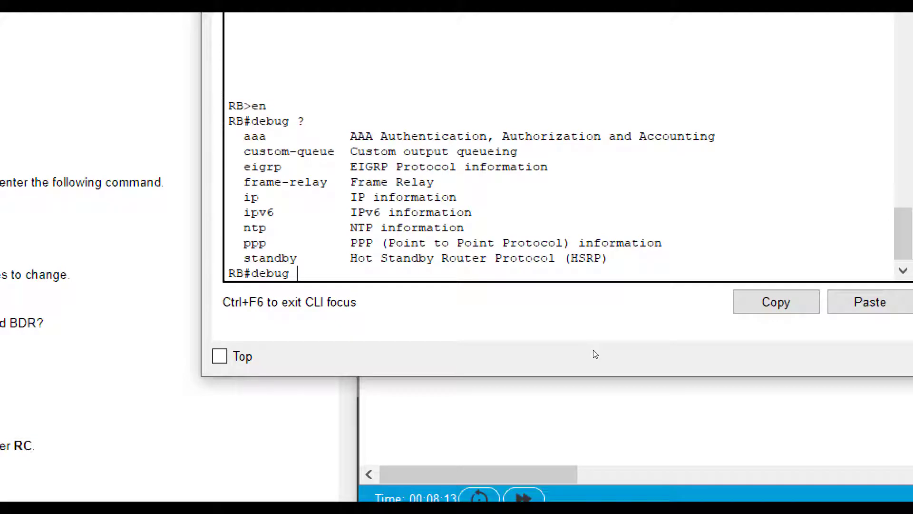
{"action": "type", "text": "ip ?"}
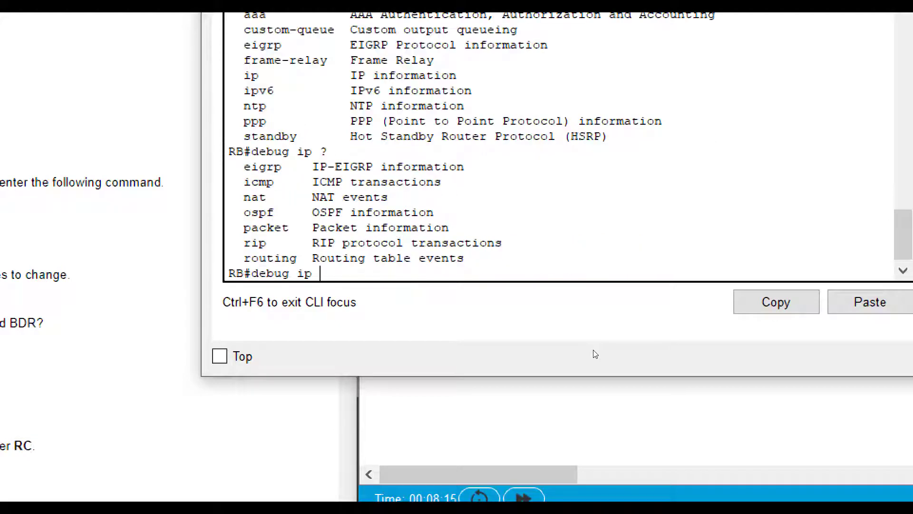
{"action": "type", "text": "ospf"}
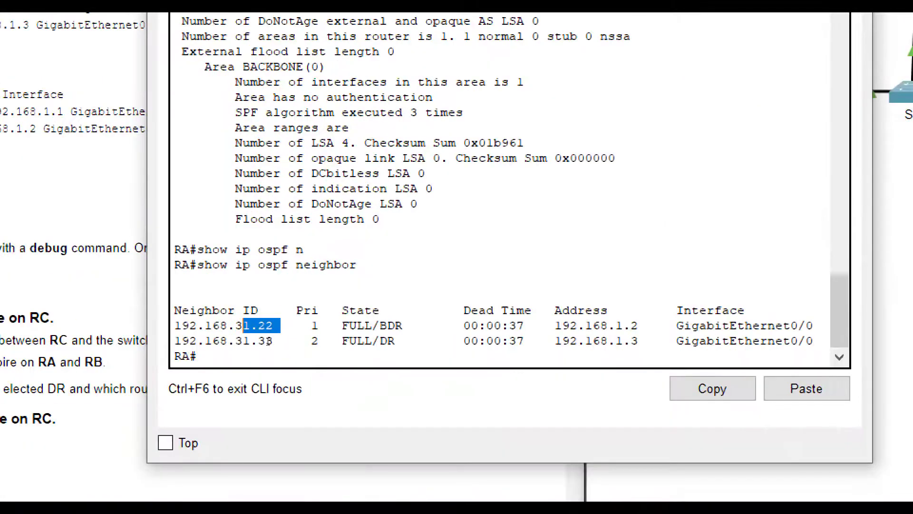
{"action": "type", "text": "debug"}
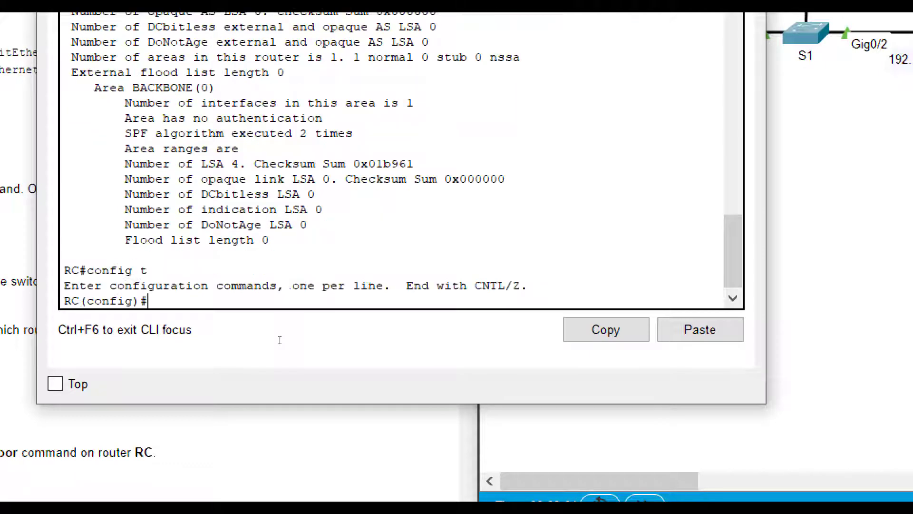
Step: Begin the interface g command on RC in global configuration mode
{"action": "type", "text": "int g"}
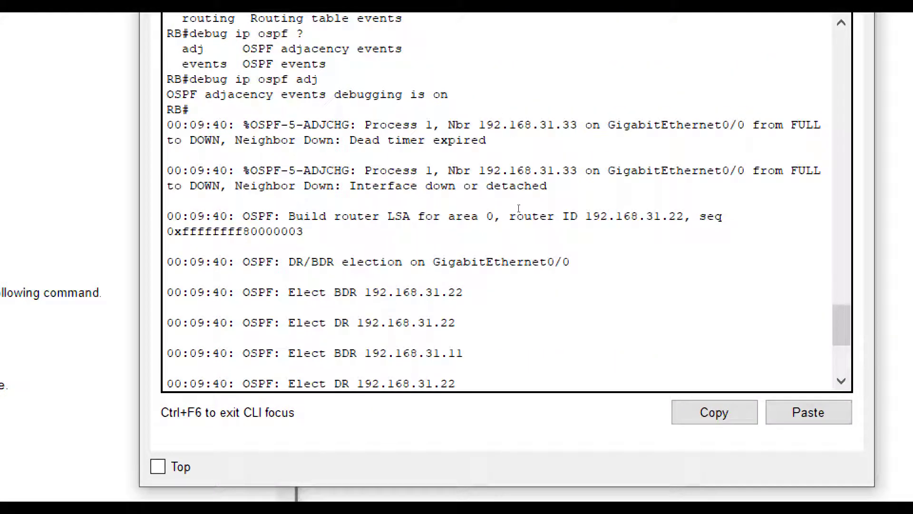
Step: Enlarge RB's window, enable debug ip ospf adj and run show ip ospf neighbor
{"action": "double_click", "coordinate": [552, 124]}
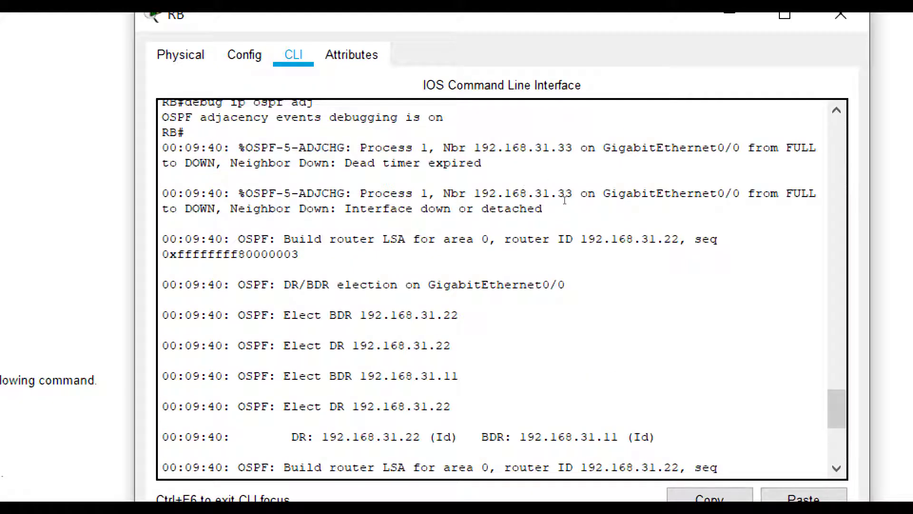
{"action": "mouse_move", "coordinate": [553, 216]}
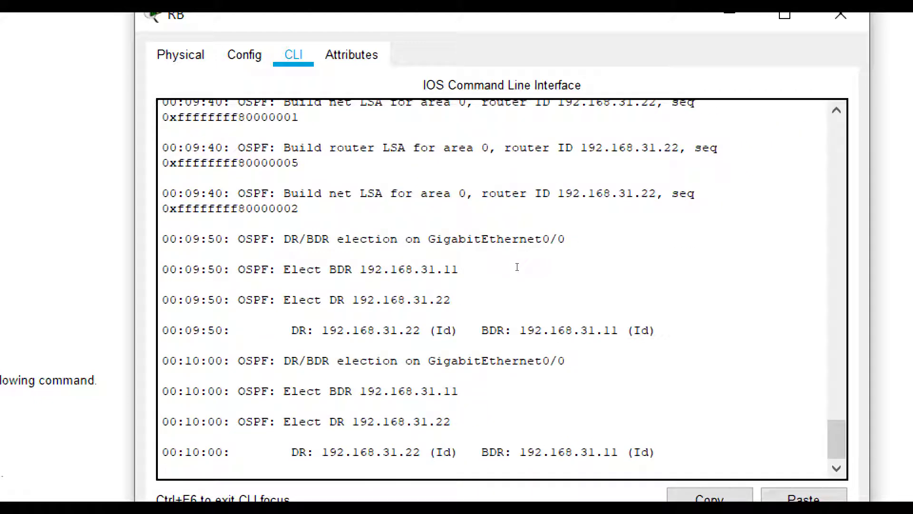
{"action": "type", "text": "ip ospf"}
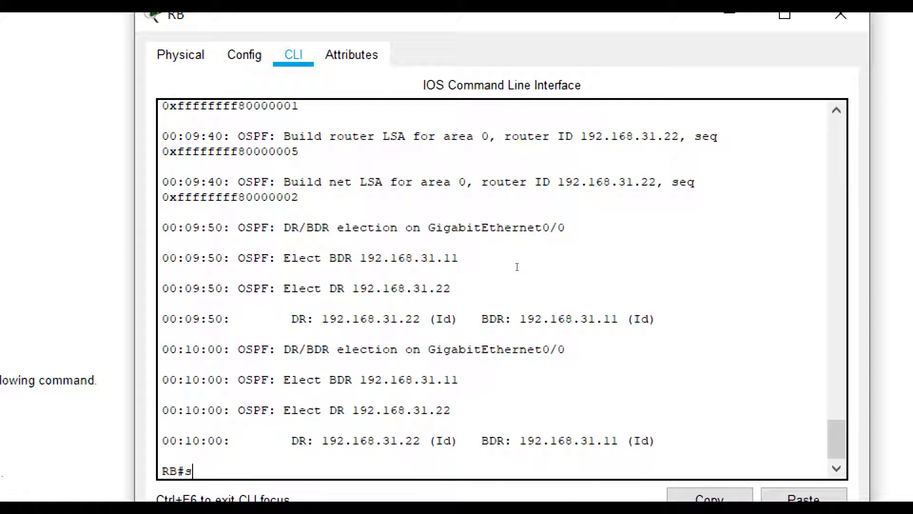
{"action": "type", "text": "show ip ospf neighbor"}
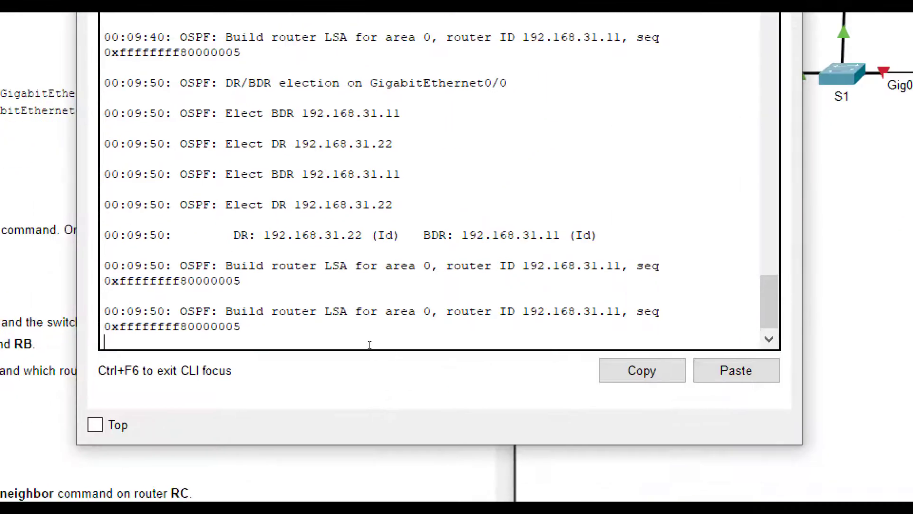
Step: Start a show command on RA's CLI to read the DR/BDR debug output
{"action": "type", "text": "shutdown"}
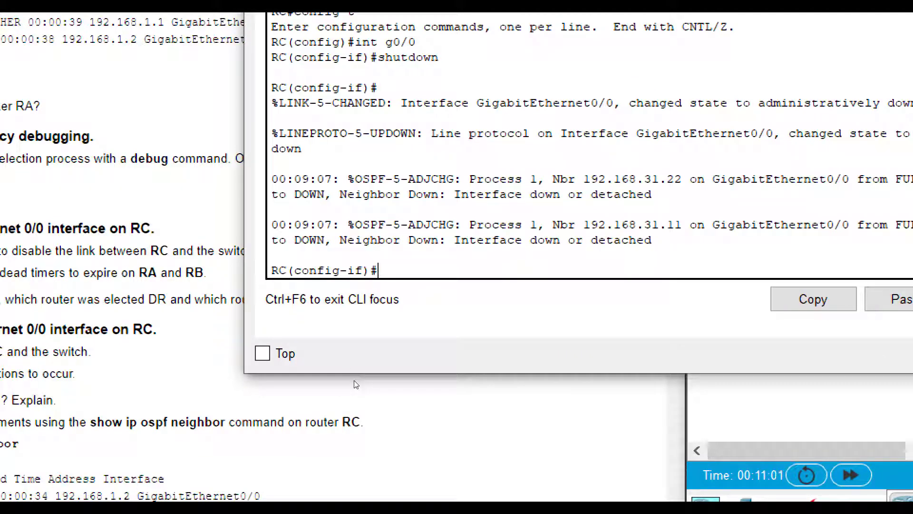
Step: Shut down then no shutdown RC's GigabitEthernet0/0 to bounce the link to S1
{"action": "type", "text": "shutdown"}
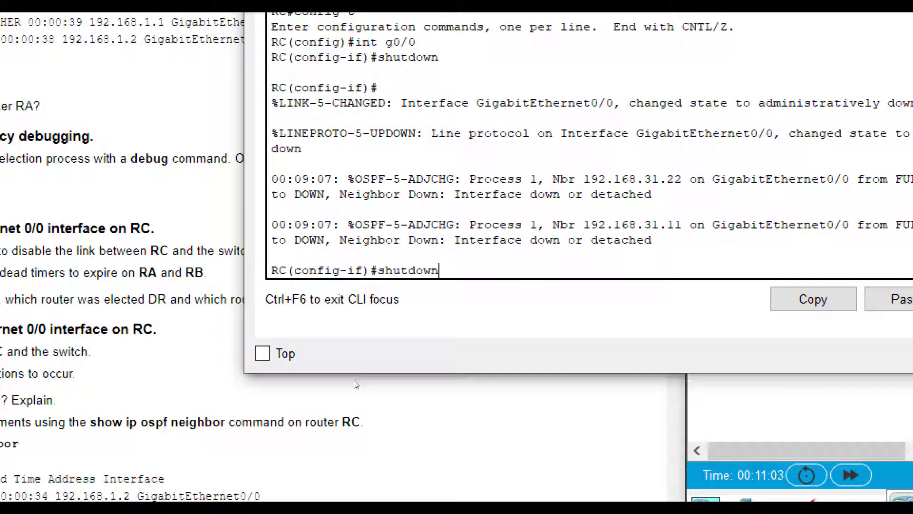
{"action": "type", "text": "no shutd"}
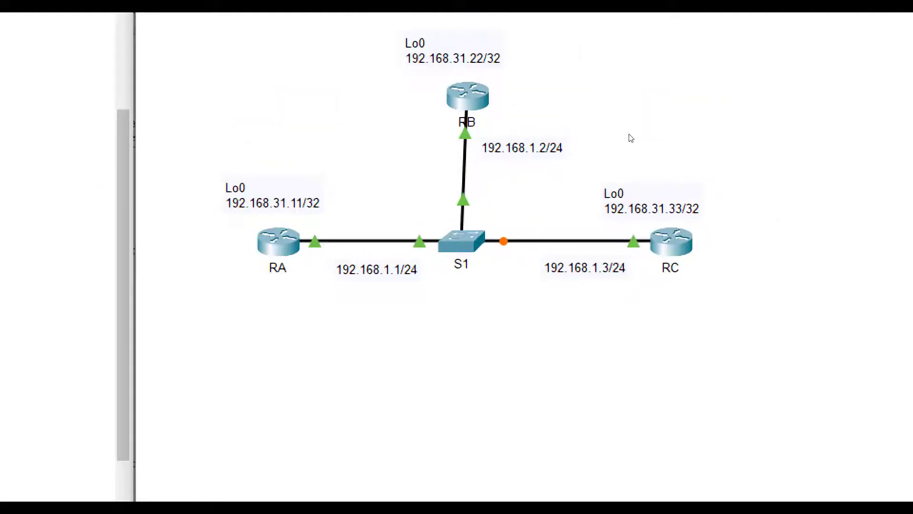
{"action": "mouse_move", "coordinate": [525, 214]}
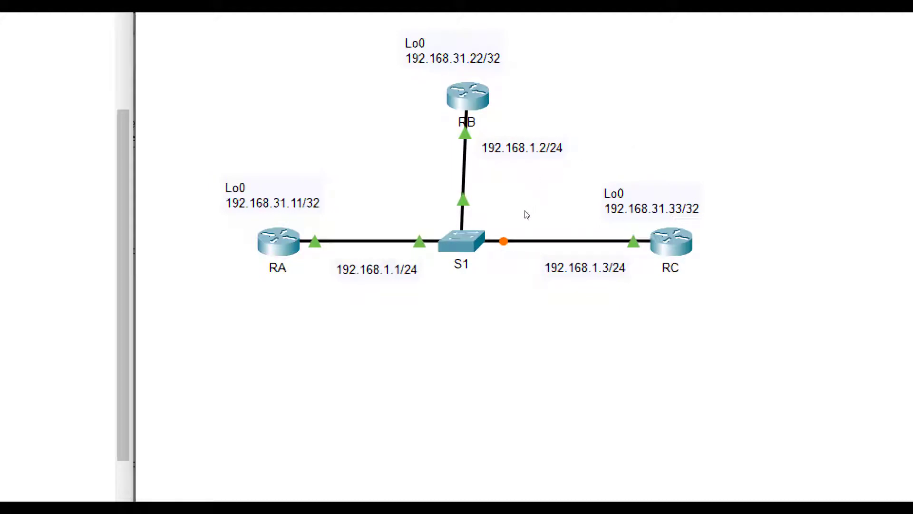
{"action": "mouse_move", "coordinate": [727, 210]}
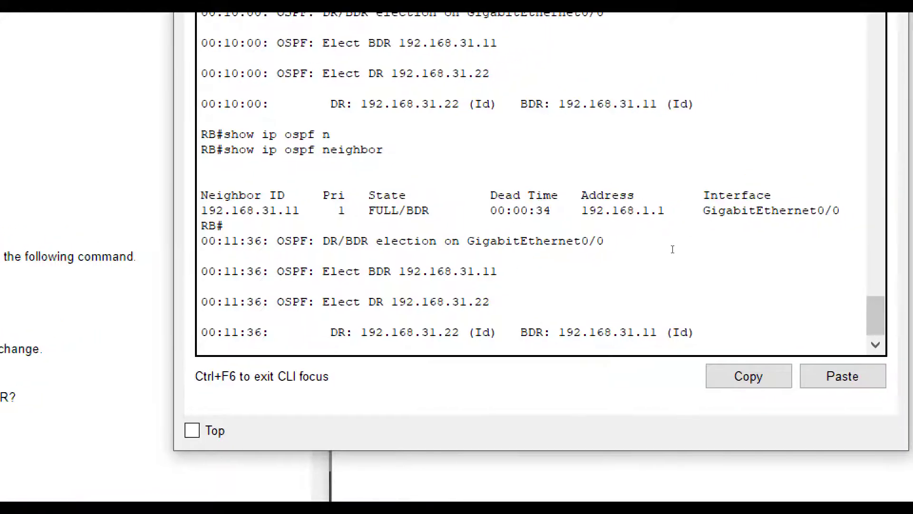
Step: Run show ip ospf neighbor on RB and mark the BDR/DROTHER roles
{"action": "scroll", "scroll_direction": "down", "scroll_amount": 3}
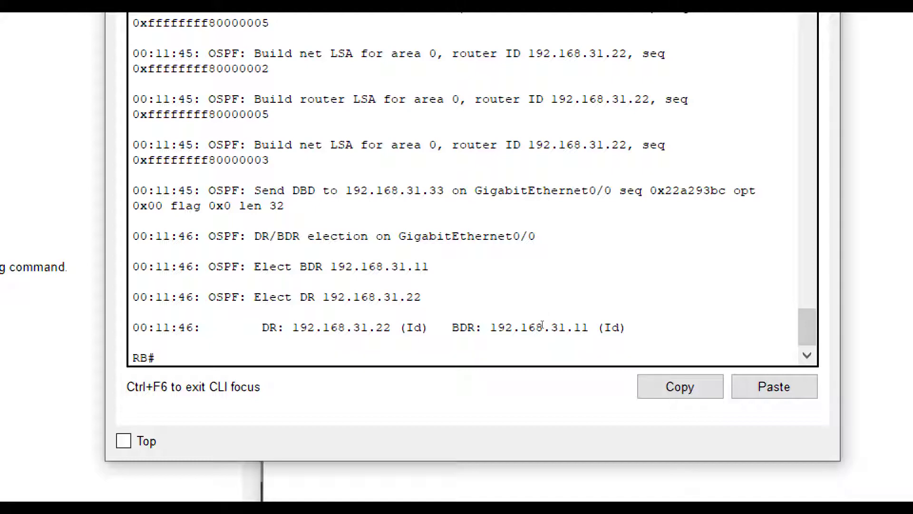
{"action": "type", "text": "show ip ospf neighbor"}
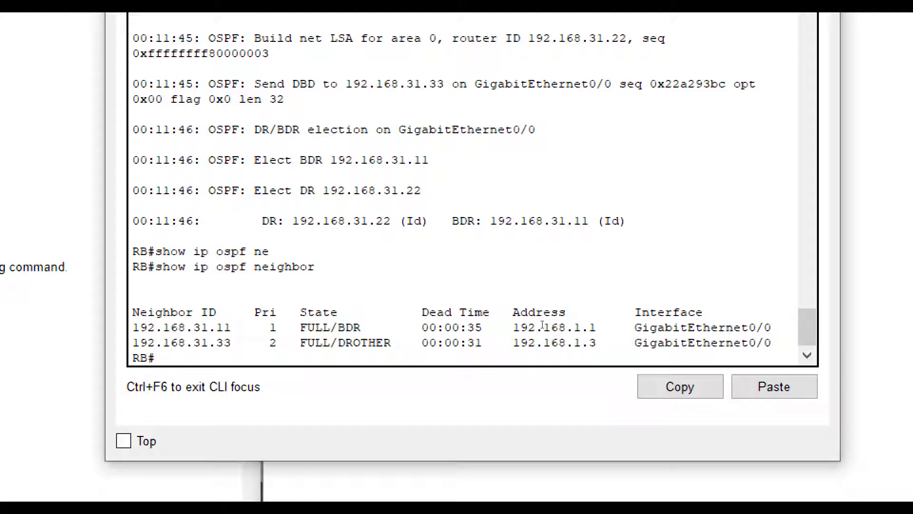
{"action": "double_click", "coordinate": [214, 343]}
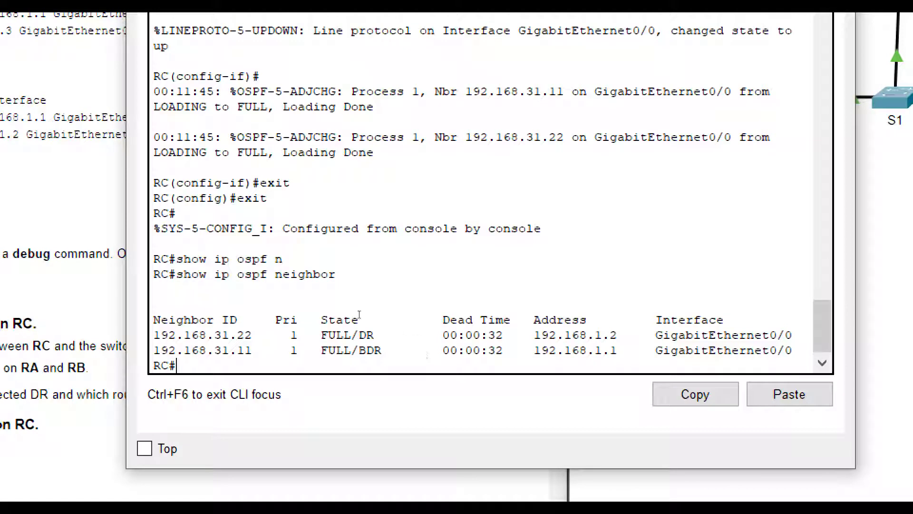
Step: Drag across RC's neighbor output listing 192.168.31.22 as DR and 192.168.31.11 as BDR
{"action": "left_click_drag", "start_coordinate": [235, 333], "coordinate": [376, 334]}
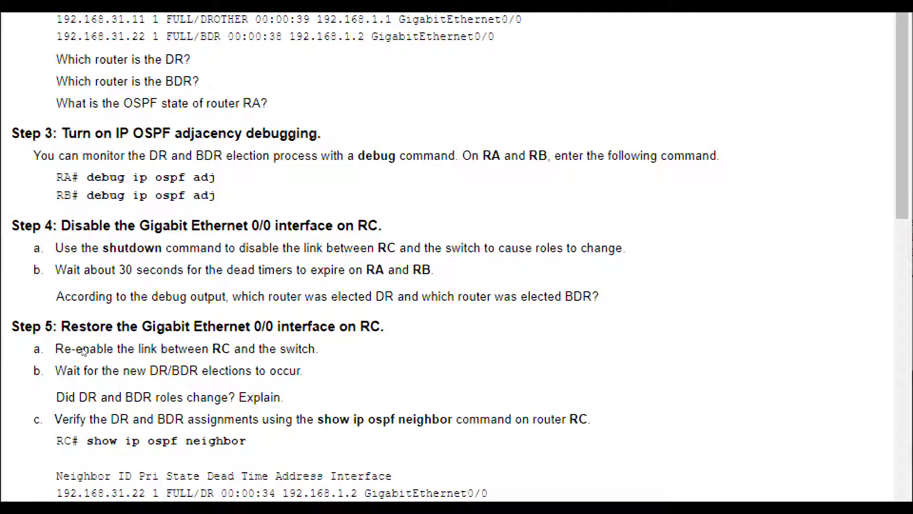
{"action": "mouse_move", "coordinate": [89, 354]}
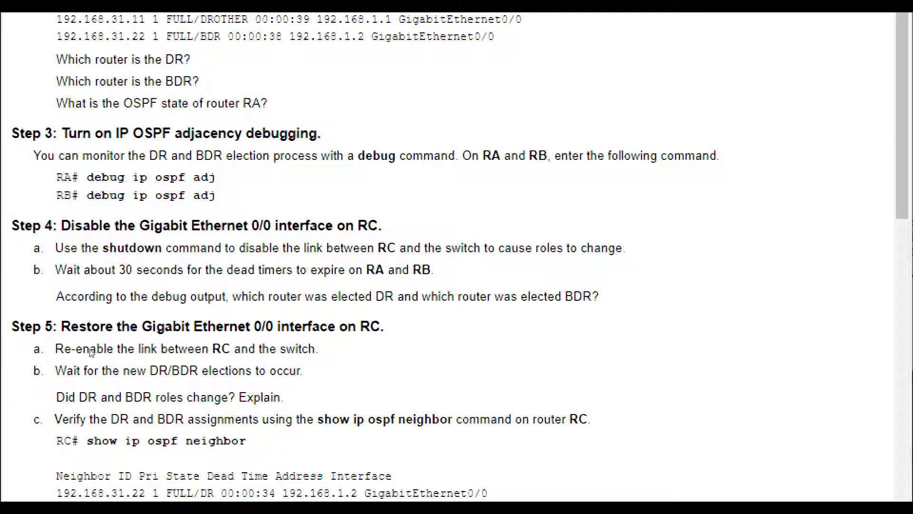
Step: Scroll the lab instructions down to Steps 6–8 on RB's interface and debugging
{"action": "scroll", "scroll_direction": "down", "scroll_amount": 3}
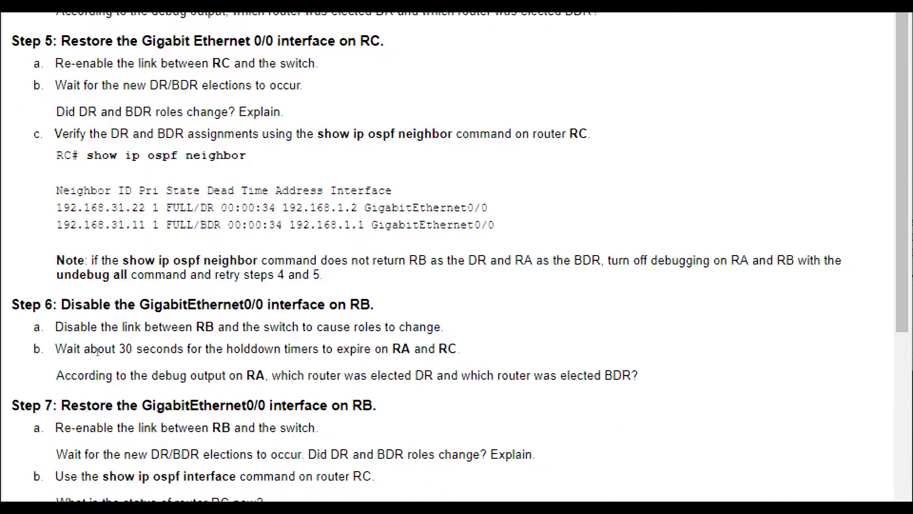
{"action": "scroll", "scroll_direction": "down", "scroll_amount": 3}
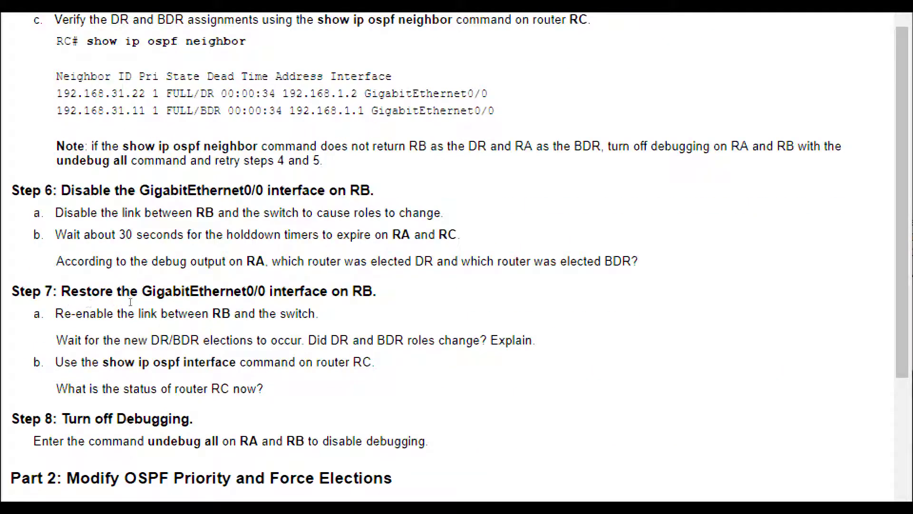
{"action": "mouse_move", "coordinate": [488, 268]}
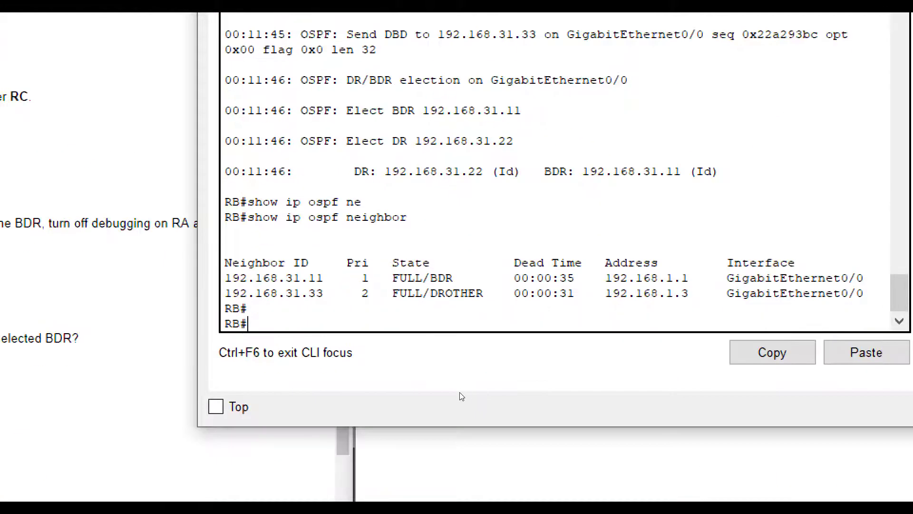
Step: Enter config mode on RB to shut GigabitEthernet0/0, then bring RA's console forward
{"action": "type", "text": "config t"}
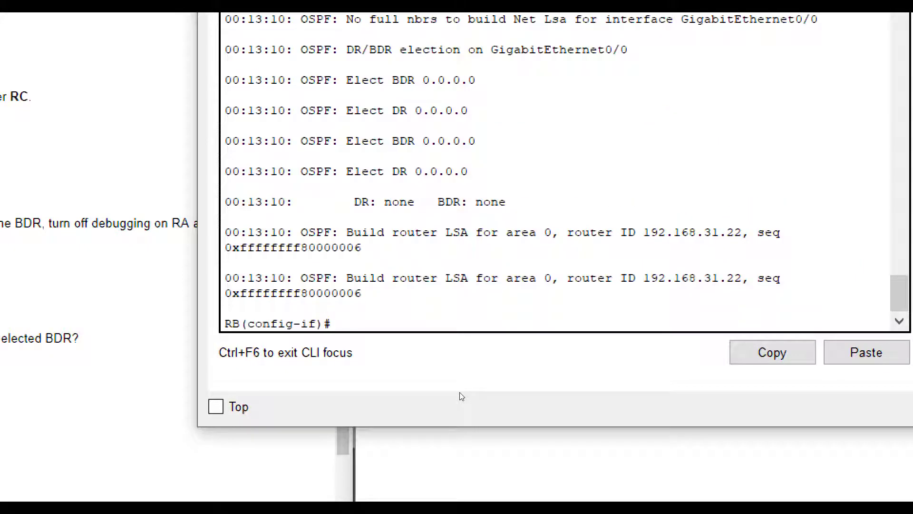
{"action": "mouse_move", "coordinate": [491, 372]}
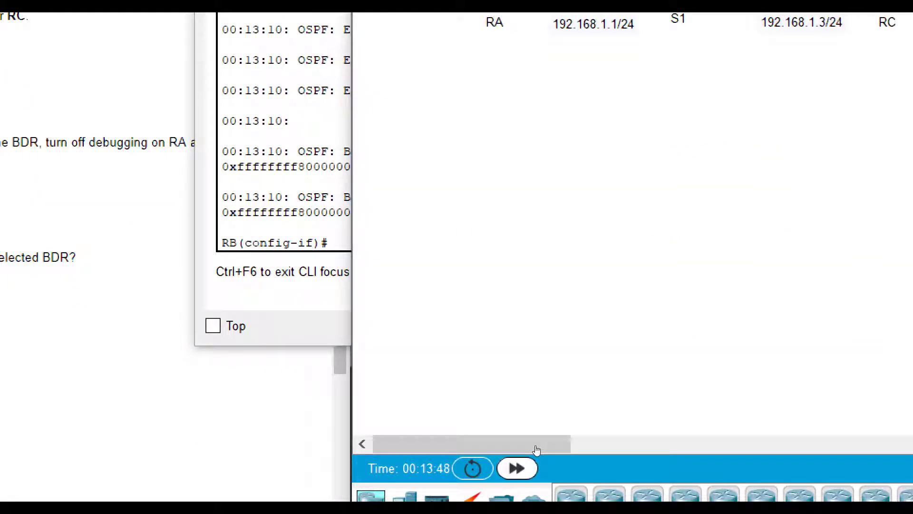
{"action": "left_click", "coordinate": [515, 468]}
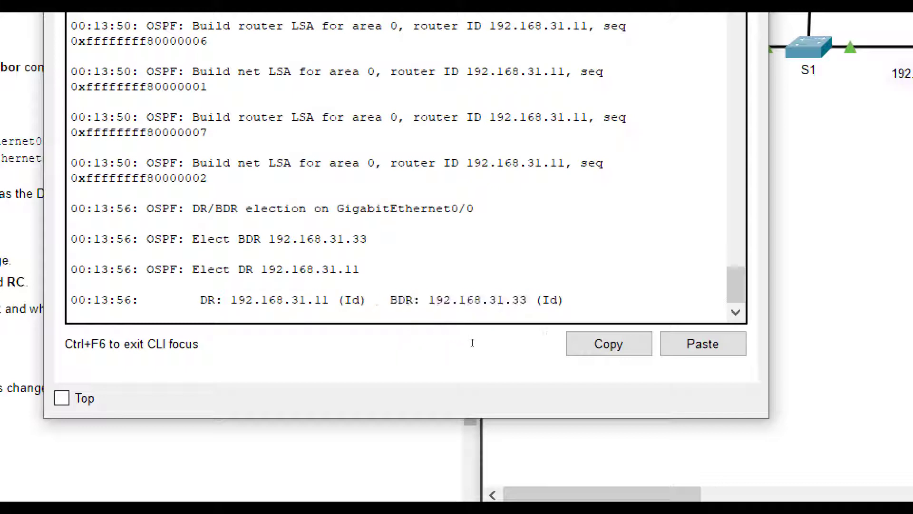
Step: Run show ip ospf neighbor on RA to confirm 192.168.31.33 as BDR
{"action": "type", "text": "show ip ospf neighbor"}
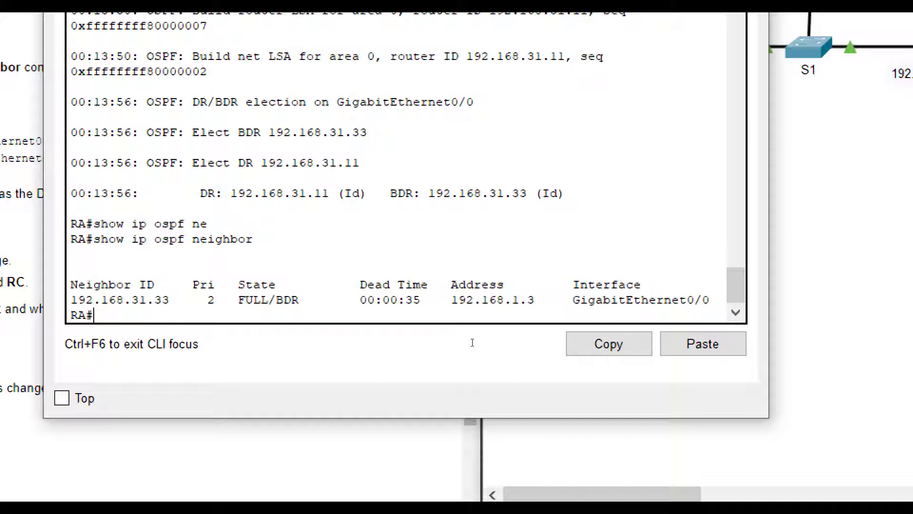
{"action": "mouse_move", "coordinate": [631, 240]}
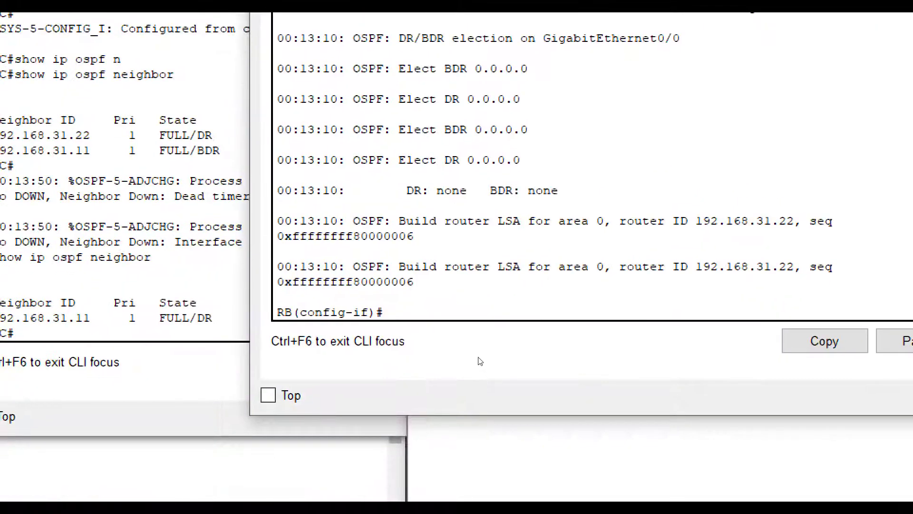
Step: Issue no shutdown on RB's GigabitEthernet0/0 to bring it back up
{"action": "type", "text": "no shut"}
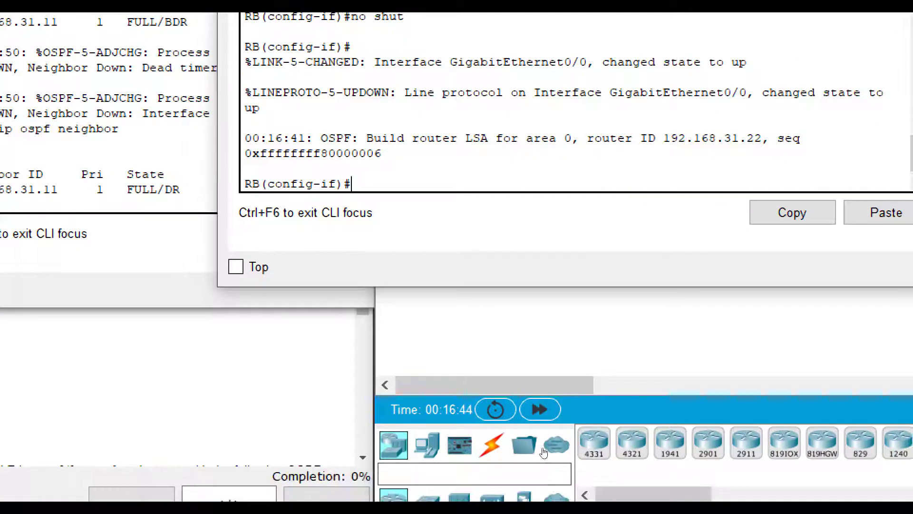
Step: Switch to RC's console to check 192.168.31.22 as DR and 192.168.31.11 as DROTHER
{"action": "left_click", "coordinate": [540, 409]}
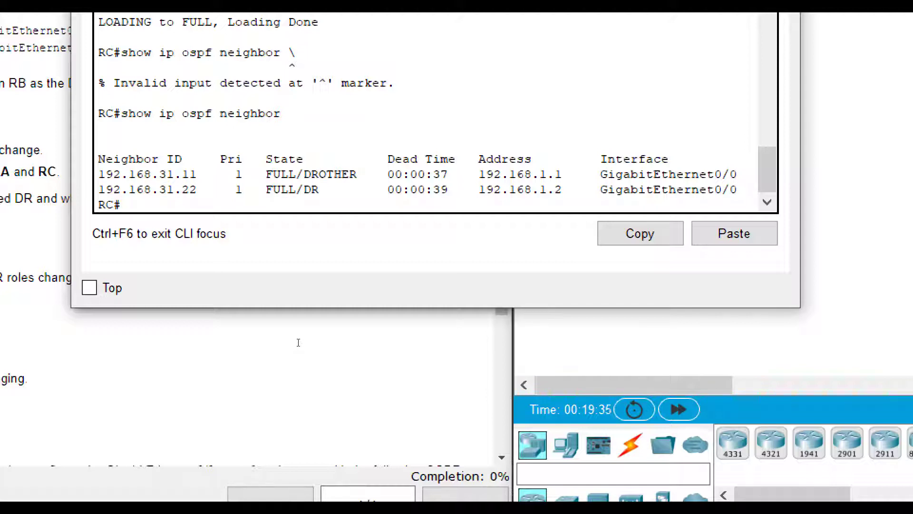
Step: On RB exit config, show OSPF neighbors (RC 192.168.31.33 BDR), then undebug all on RB and RA
{"action": "double_click", "coordinate": [178, 174]}
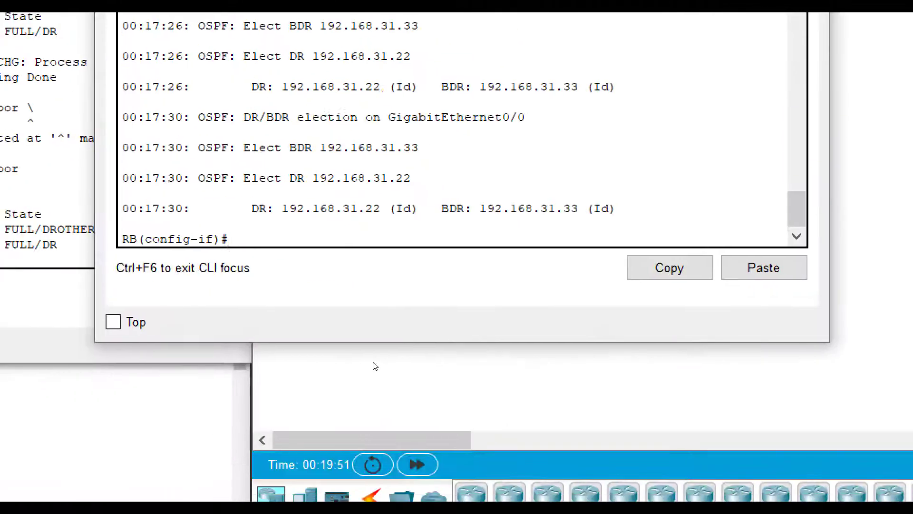
{"action": "type", "text": "exit"}
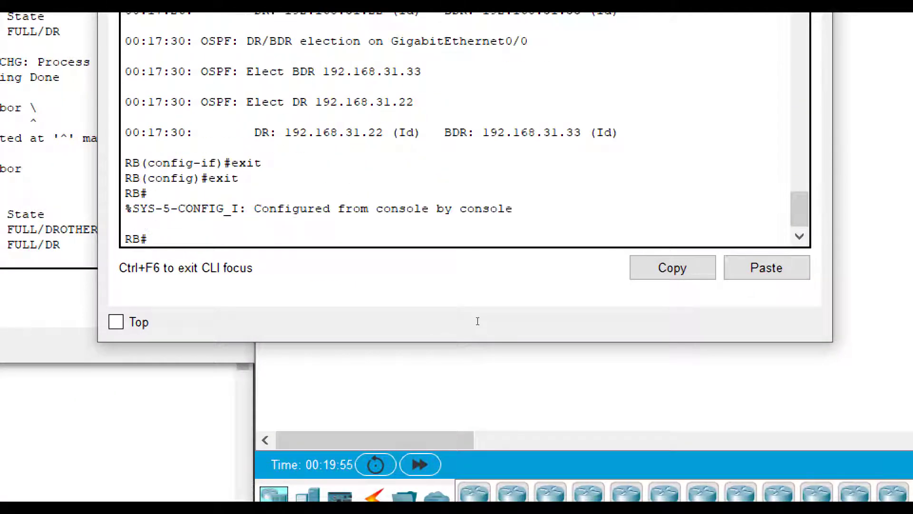
{"action": "type", "text": "show ip"}
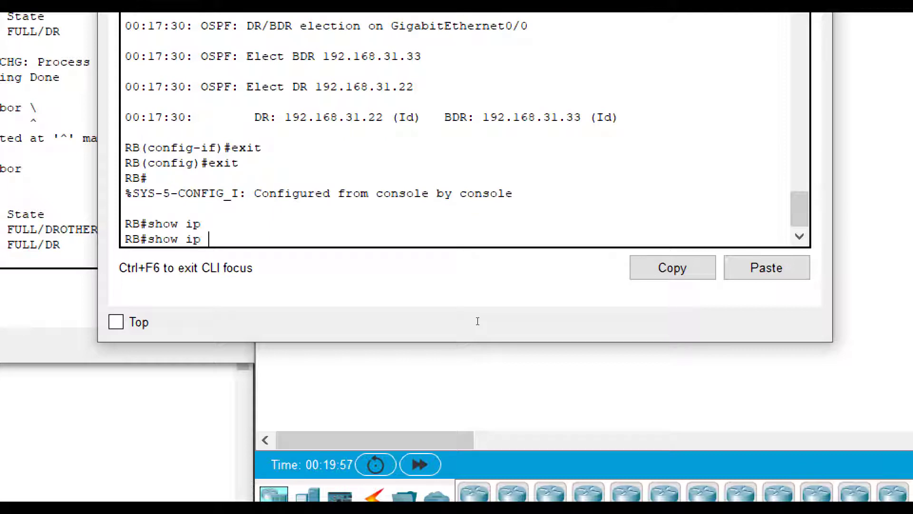
{"action": "type", "text": "ospf neighbor"}
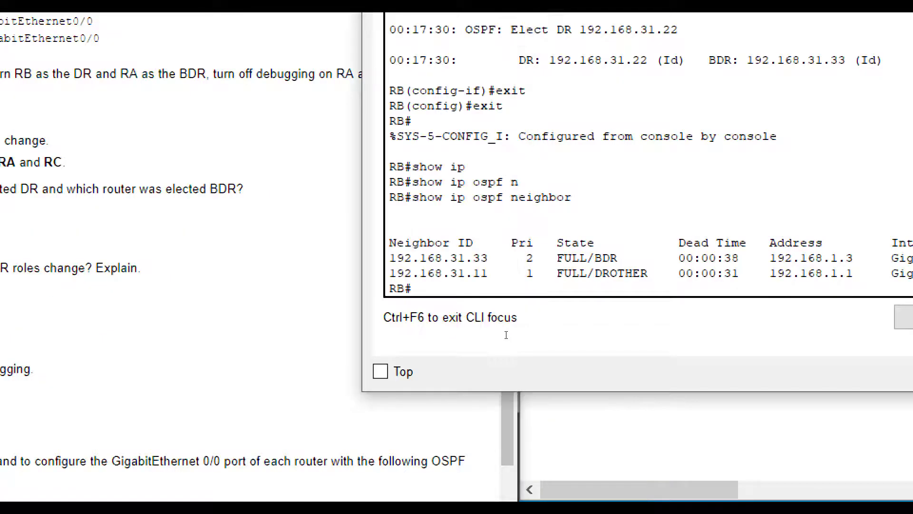
{"action": "type", "text": "undebug"}
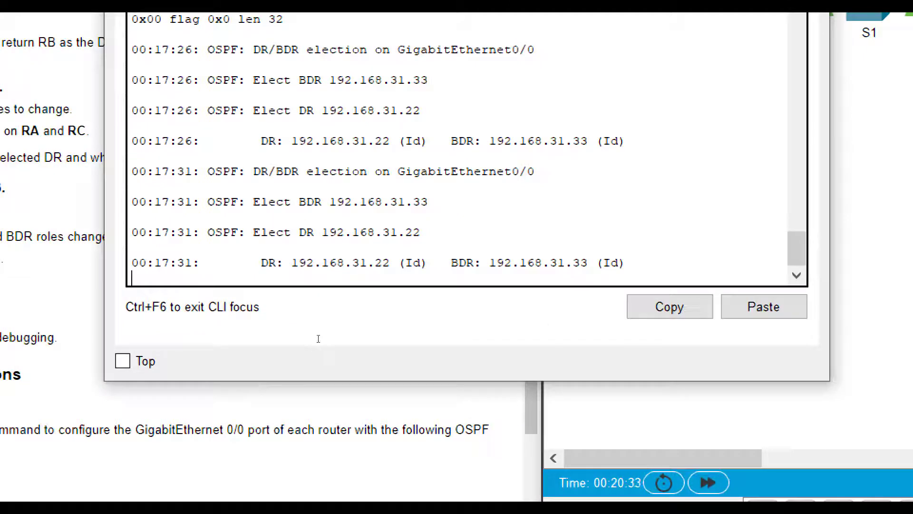
{"action": "type", "text": "undebug"}
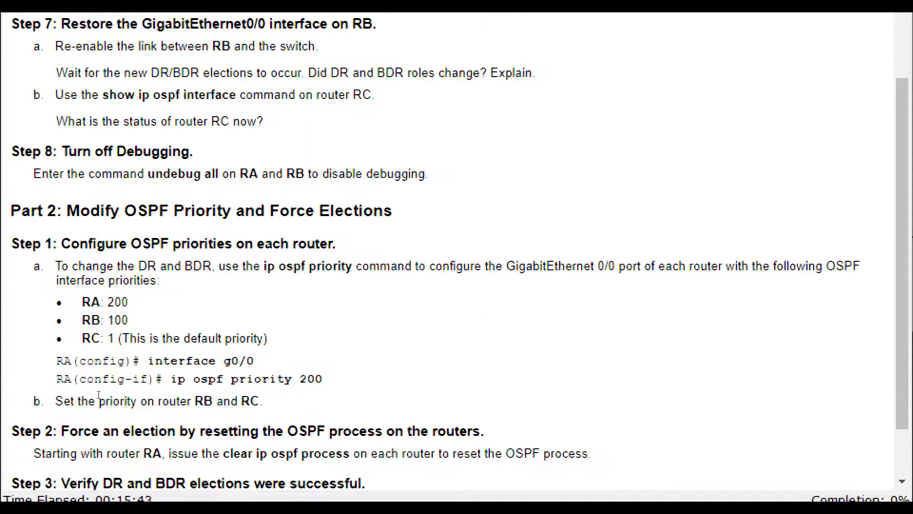
Step: Scroll the instructions down to Part 2 Step 1 on OSPF priorities
{"action": "scroll", "scroll_direction": "down", "scroll_amount": 3}
{"action": "type", "text": "n"}
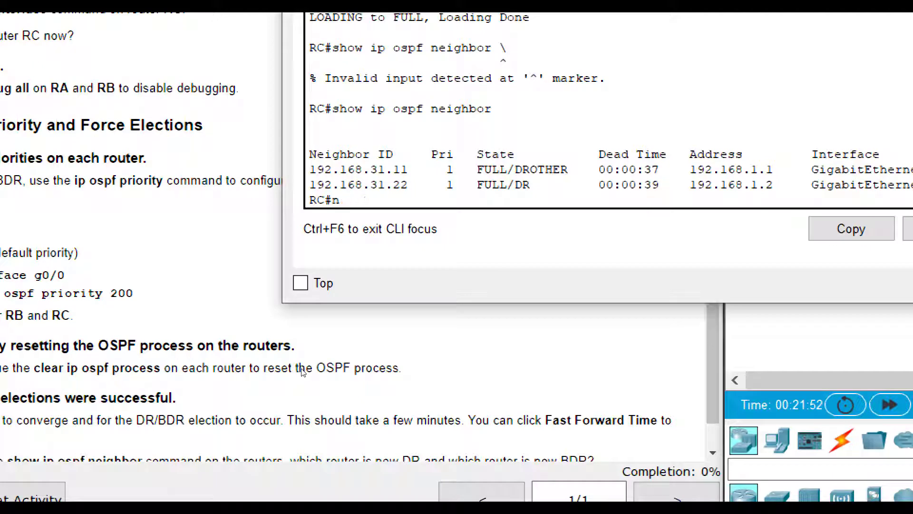
Step: Set ip ospf priority 1 on RC's GigabitEthernet0/0
{"action": "type", "text": "config t"}
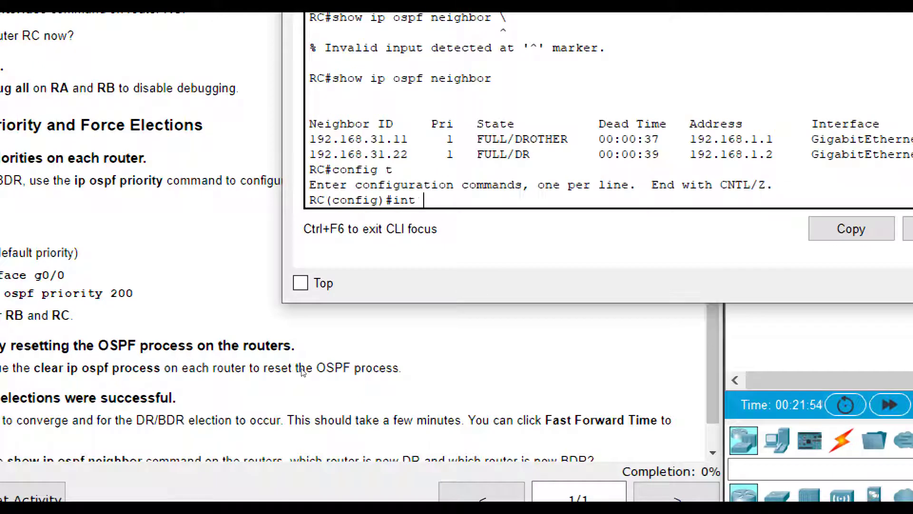
{"action": "type", "text": "g0/0"}
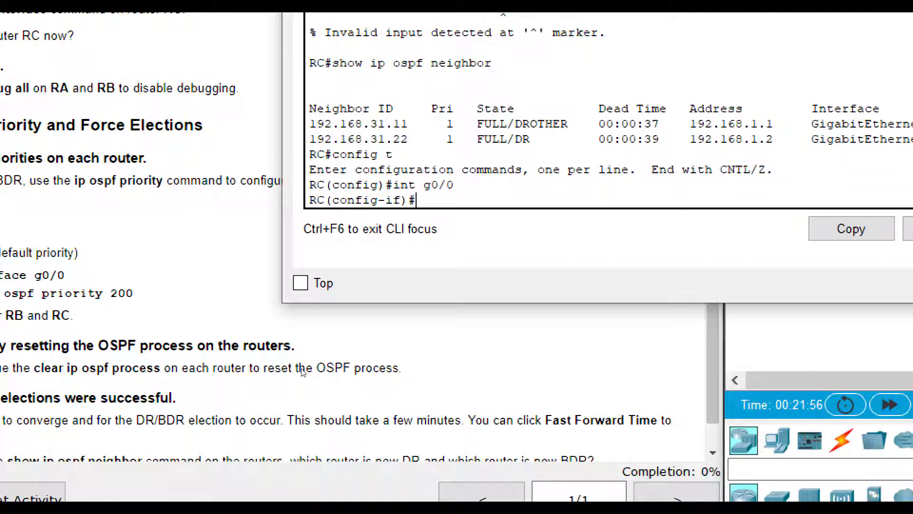
{"action": "type", "text": "ip ospf"}
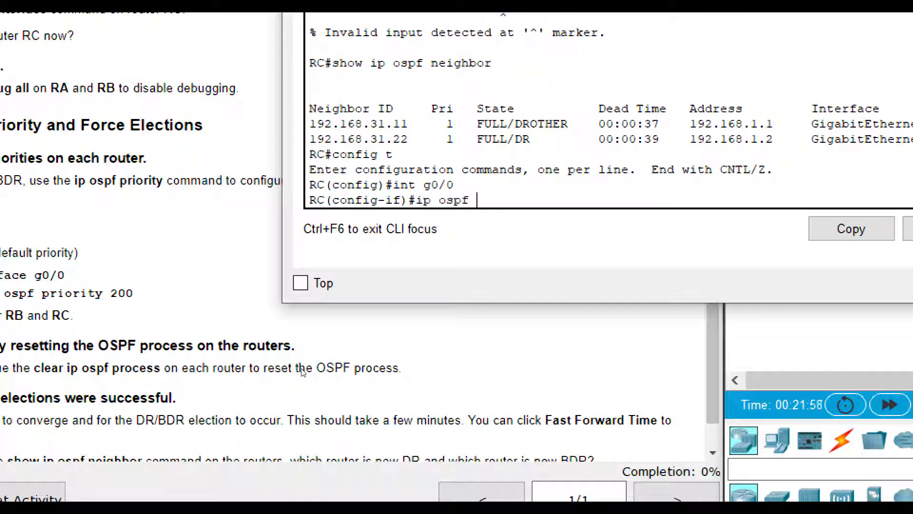
{"action": "type", "text": "riority"}
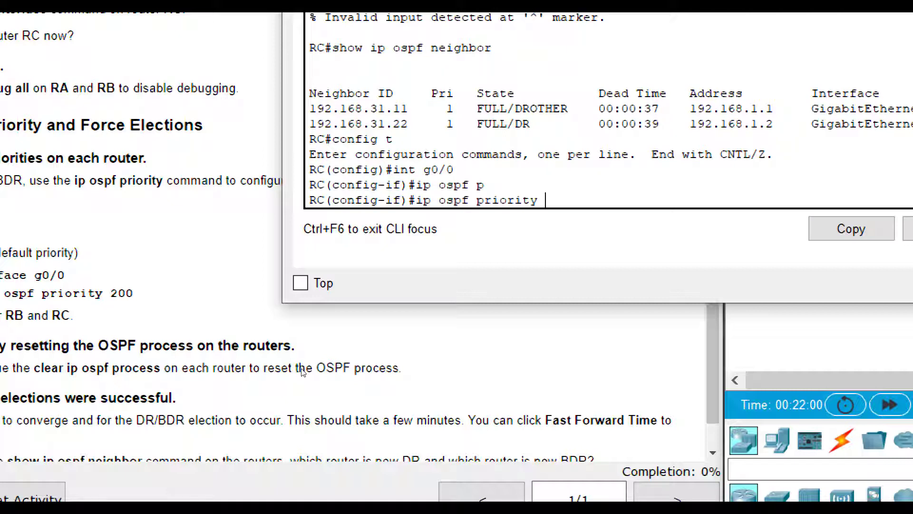
{"action": "type", "text": "1"}
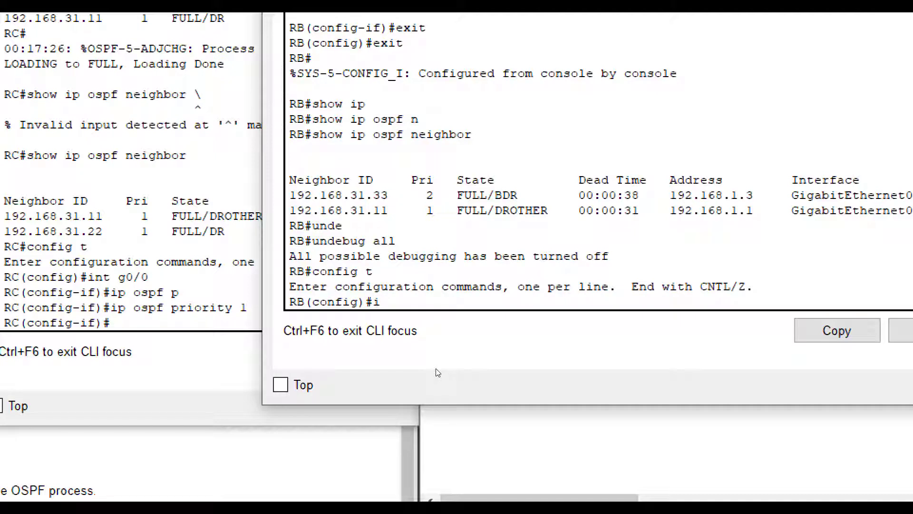
Step: Enter RA's GigabitEthernet0/0 interface config and begin its ip ospf priority command
{"action": "type", "text": "nt g0/"}
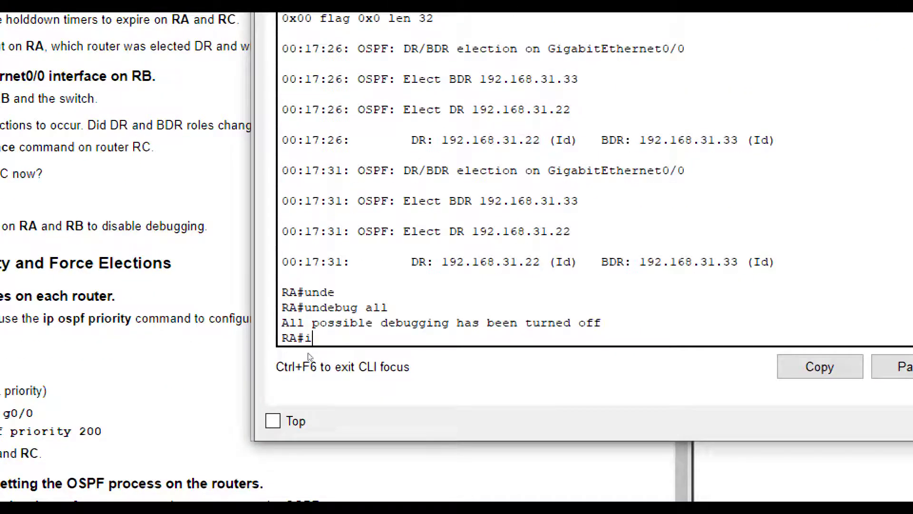
{"action": "type", "text": "config t"}
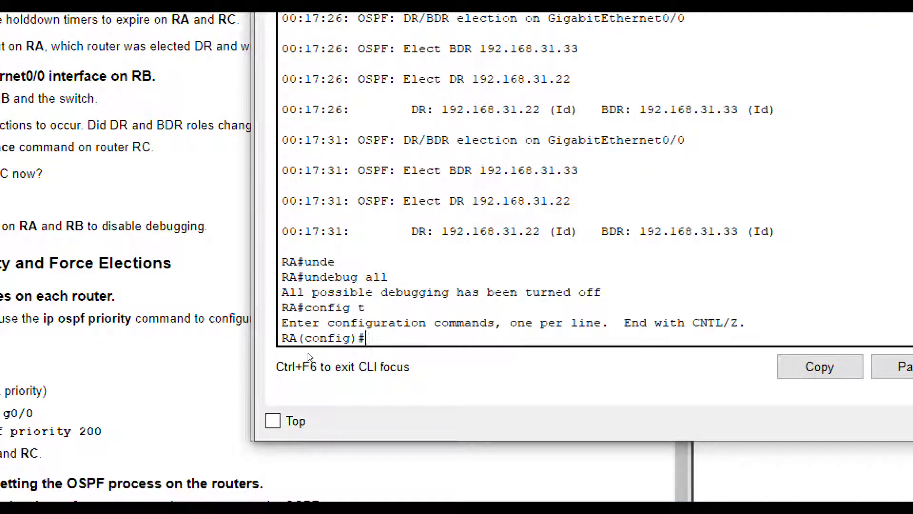
{"action": "type", "text": "int g0/0"}
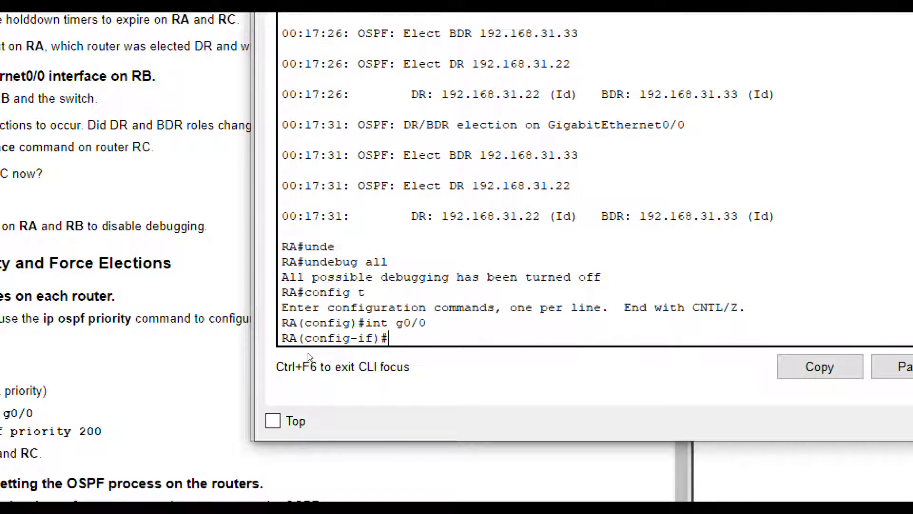
{"action": "type", "text": "ip ospf p"}
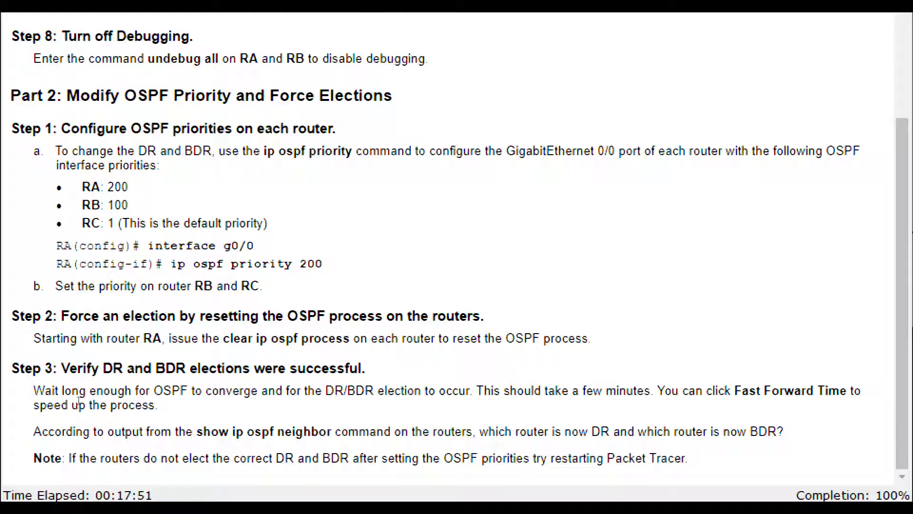
{"action": "mouse_move", "coordinate": [94, 385]}
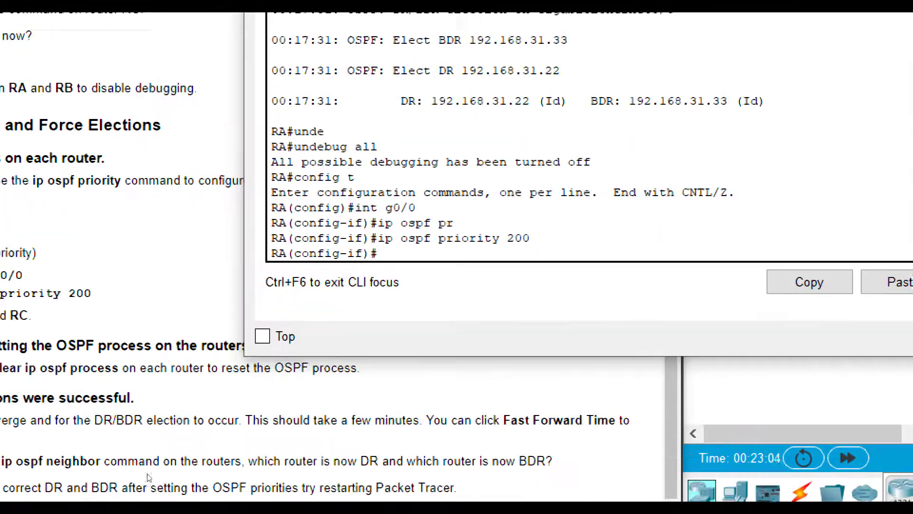
Step: Exit config mode and run clear ip ospf process on RA, answering yes
{"action": "type", "text": "exit"}
{"action": "type", "text": "clear"}
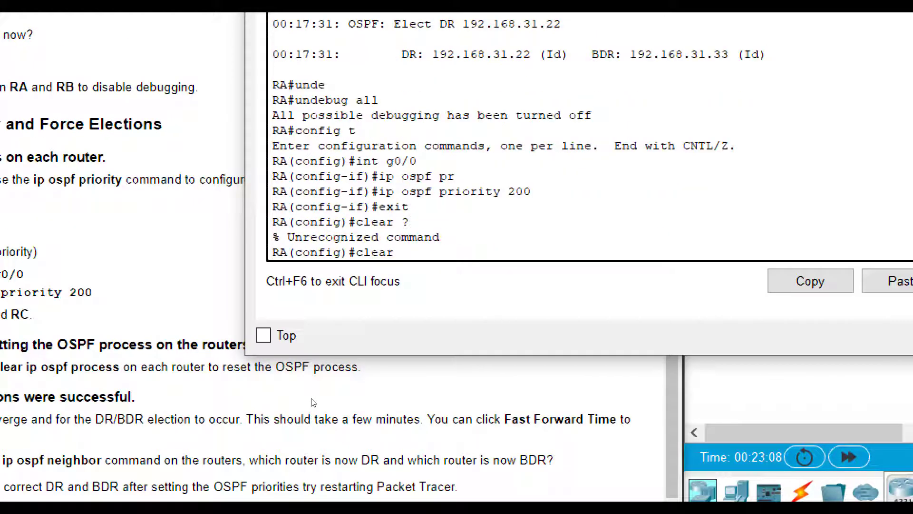
{"action": "type", "text": "exit"}
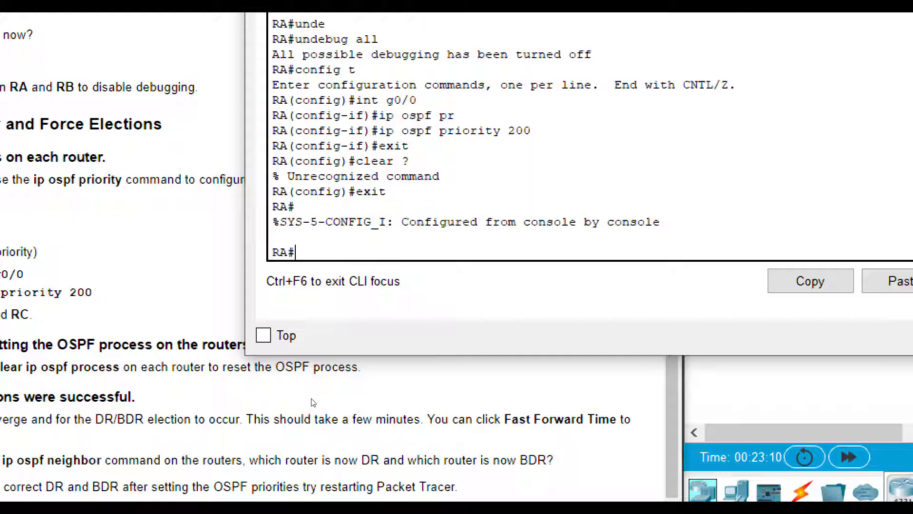
{"action": "type", "text": "clear ?"}
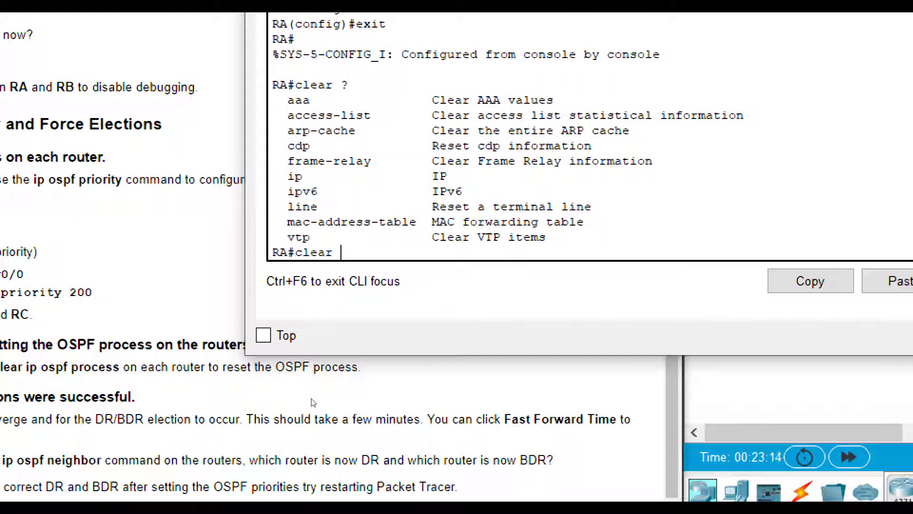
{"action": "type", "text": "i"}
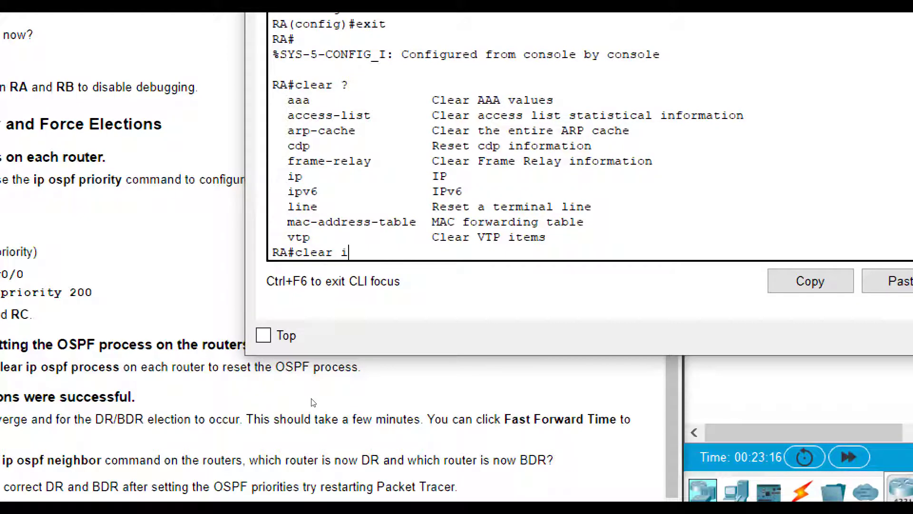
{"action": "type", "text": "p ospf p"}
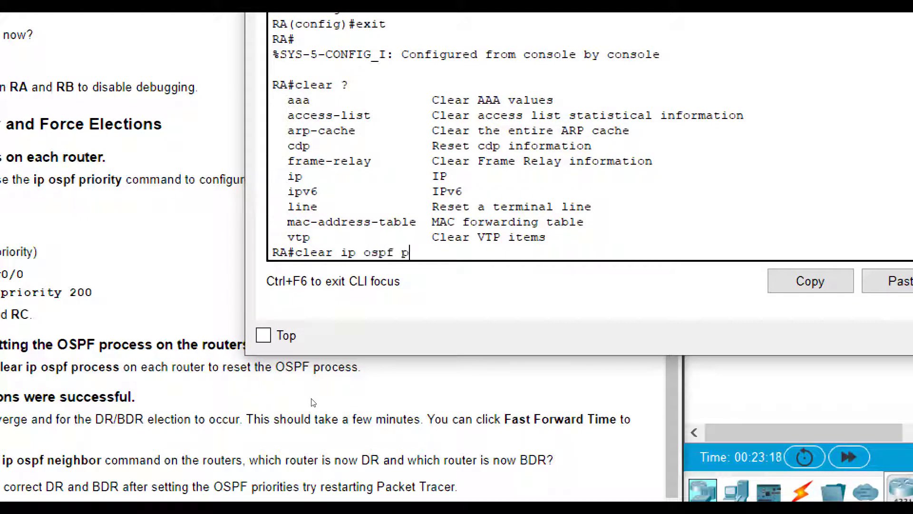
{"action": "type", "text": "rocess"}
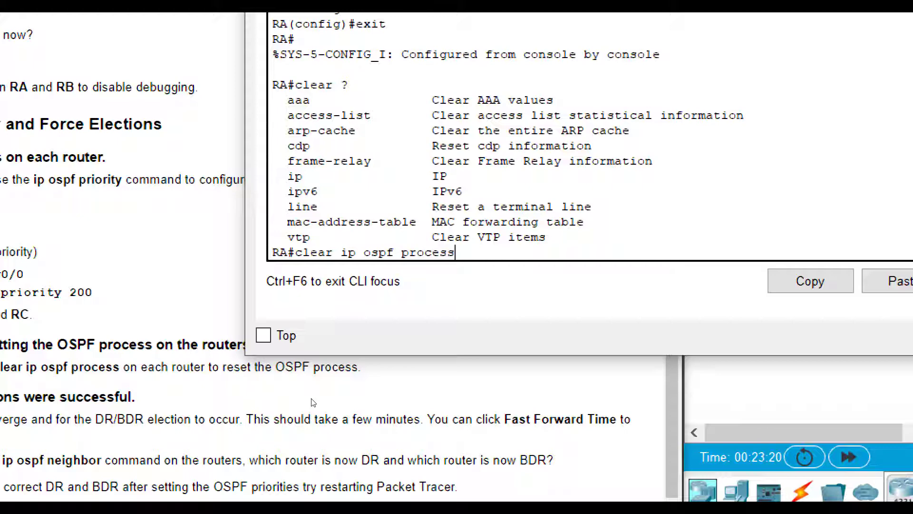
{"action": "key", "text": "enter"}
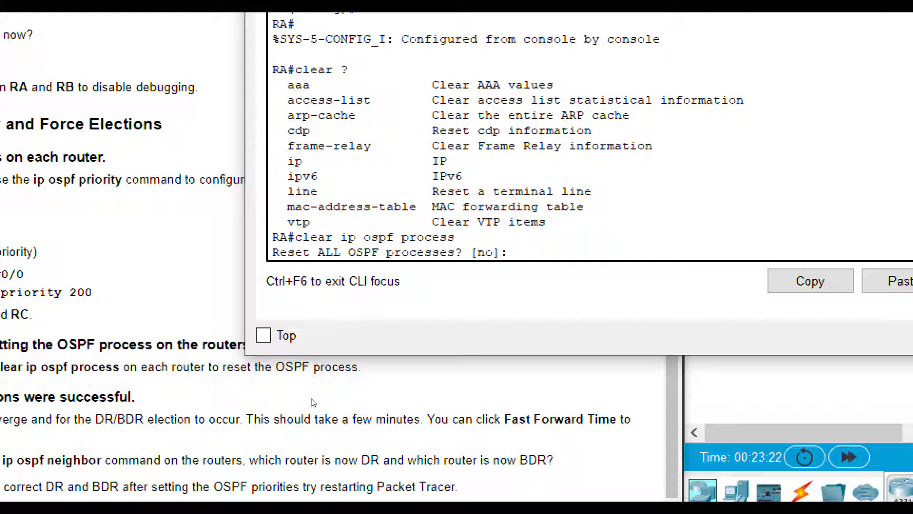
{"action": "type", "text": "yes"}
{"action": "type", "text": "clear"}
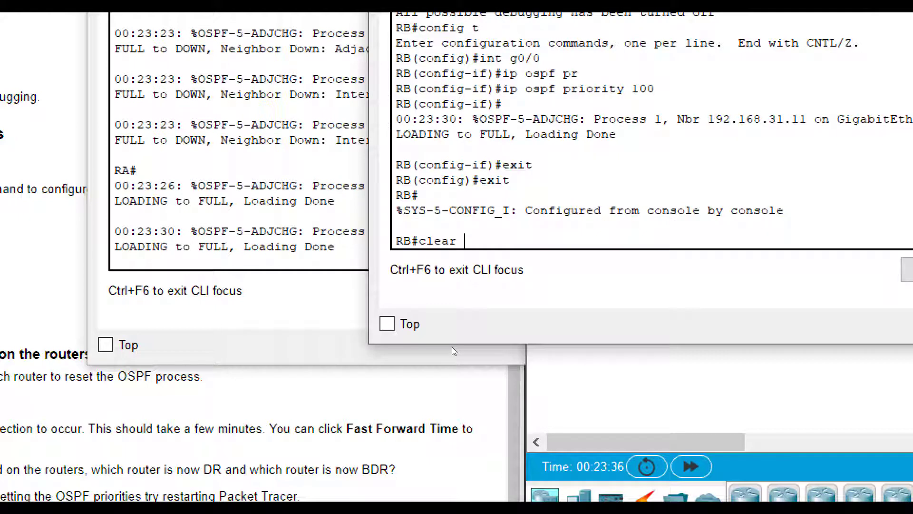
Step: Run clear ip ospf process with yes on RB and RC to force a new election
{"action": "type", "text": "ip ospf process"}
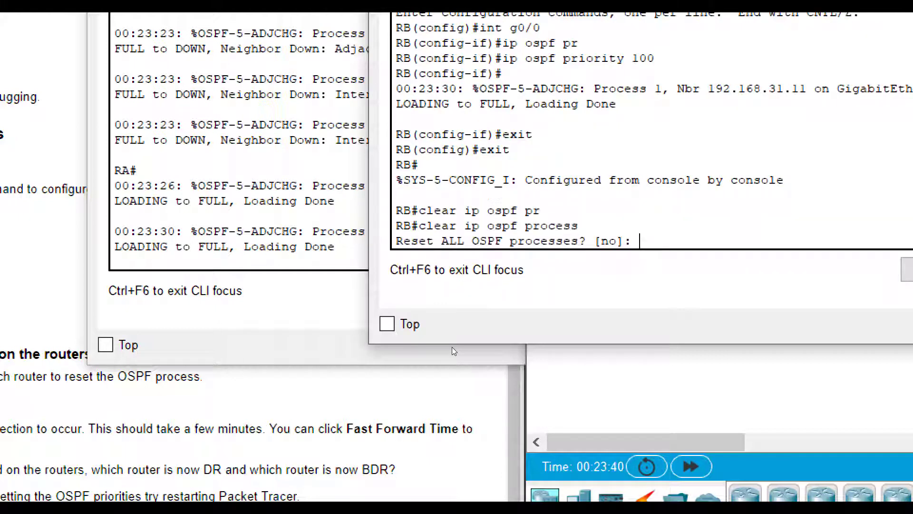
{"action": "type", "text": "yes"}
{"action": "type", "text": "c"}
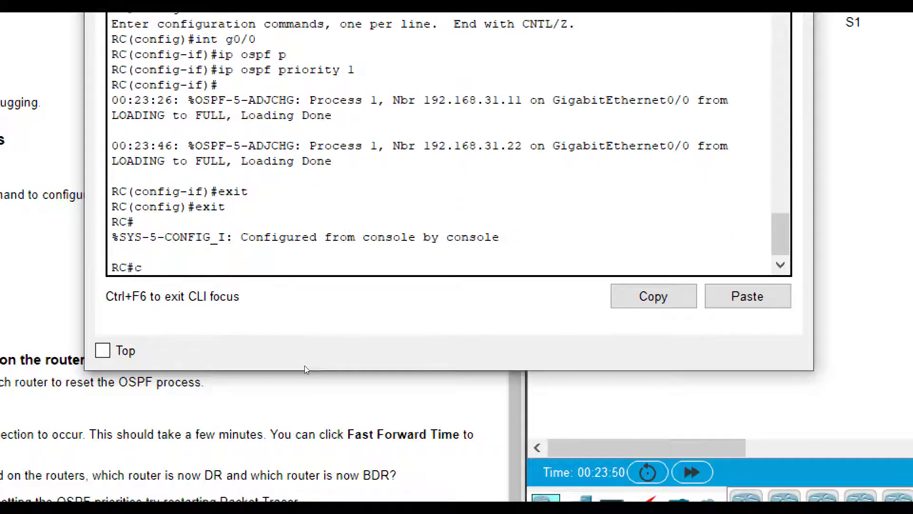
{"action": "type", "text": "lear ip ospf pro"}
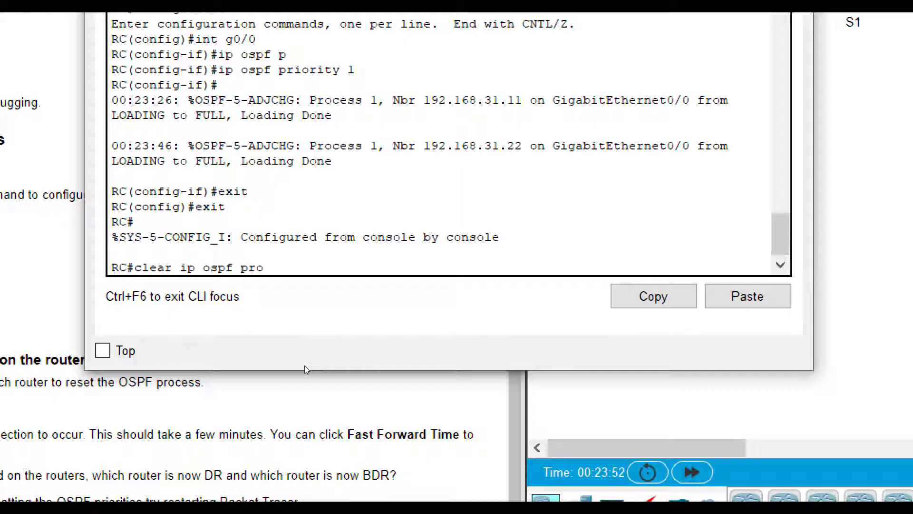
{"action": "type", "text": "process"}
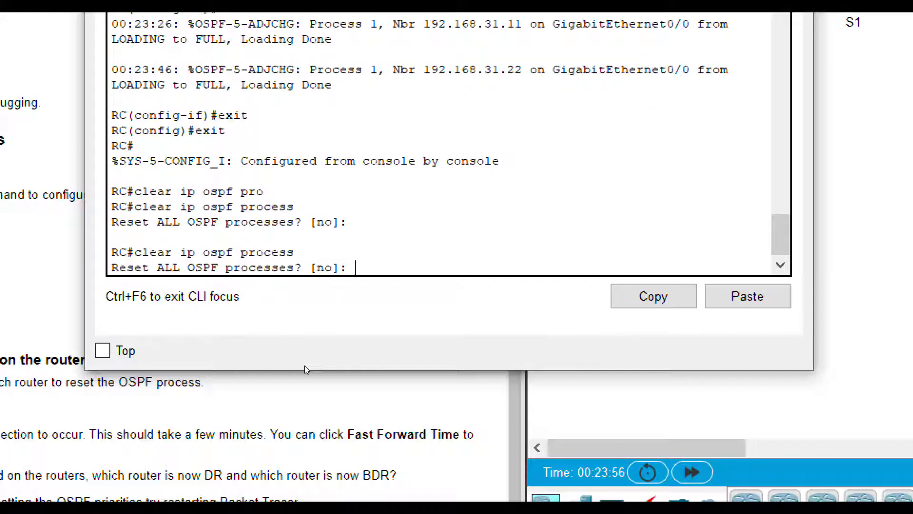
{"action": "type", "text": "yes"}
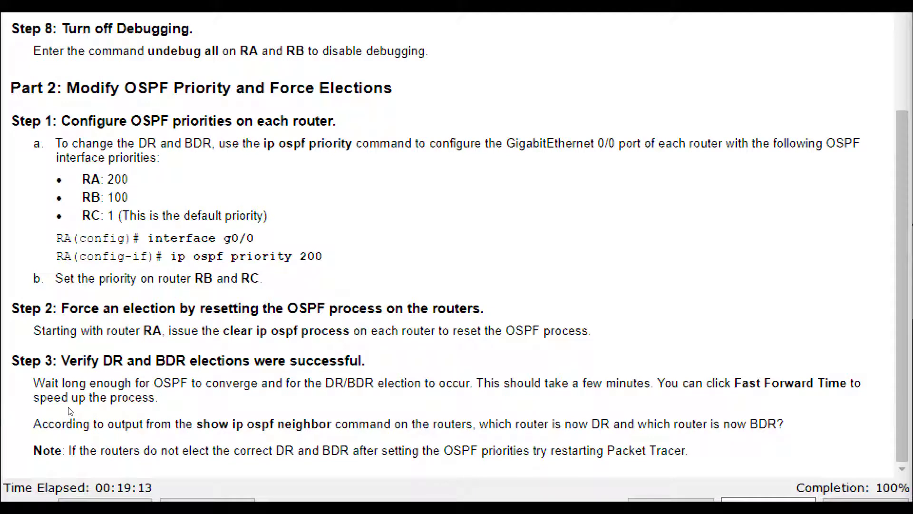
{"action": "mouse_move", "coordinate": [116, 414]}
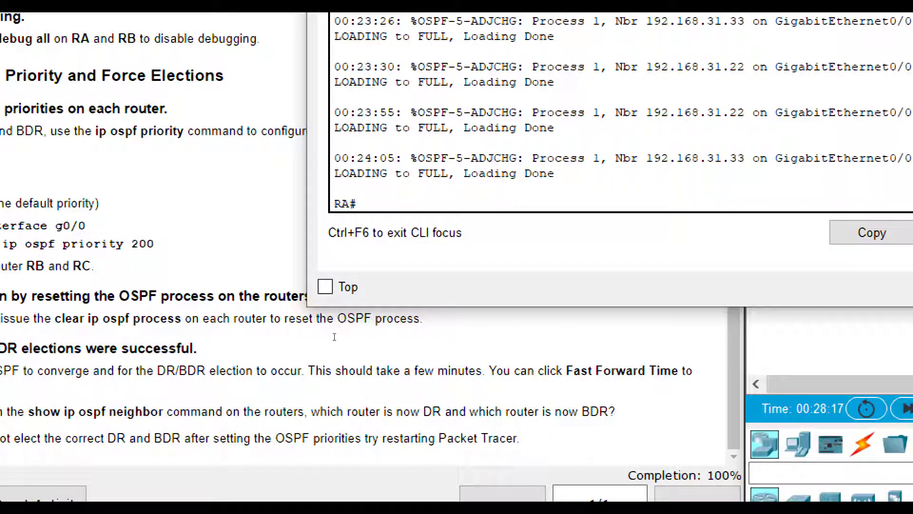
Step: Begin entering 'show ip ospf neighbor' on RA to check the new DR/BDR election
{"action": "type", "text": "show ip osp"}
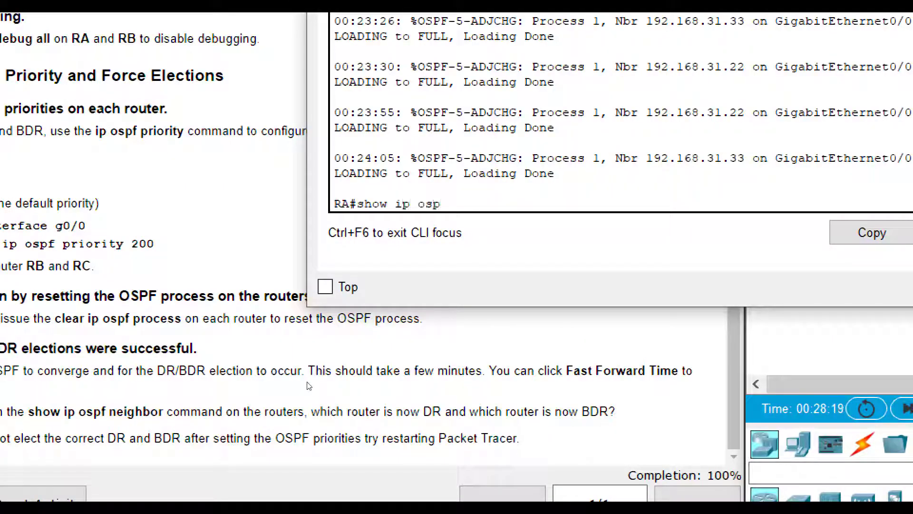